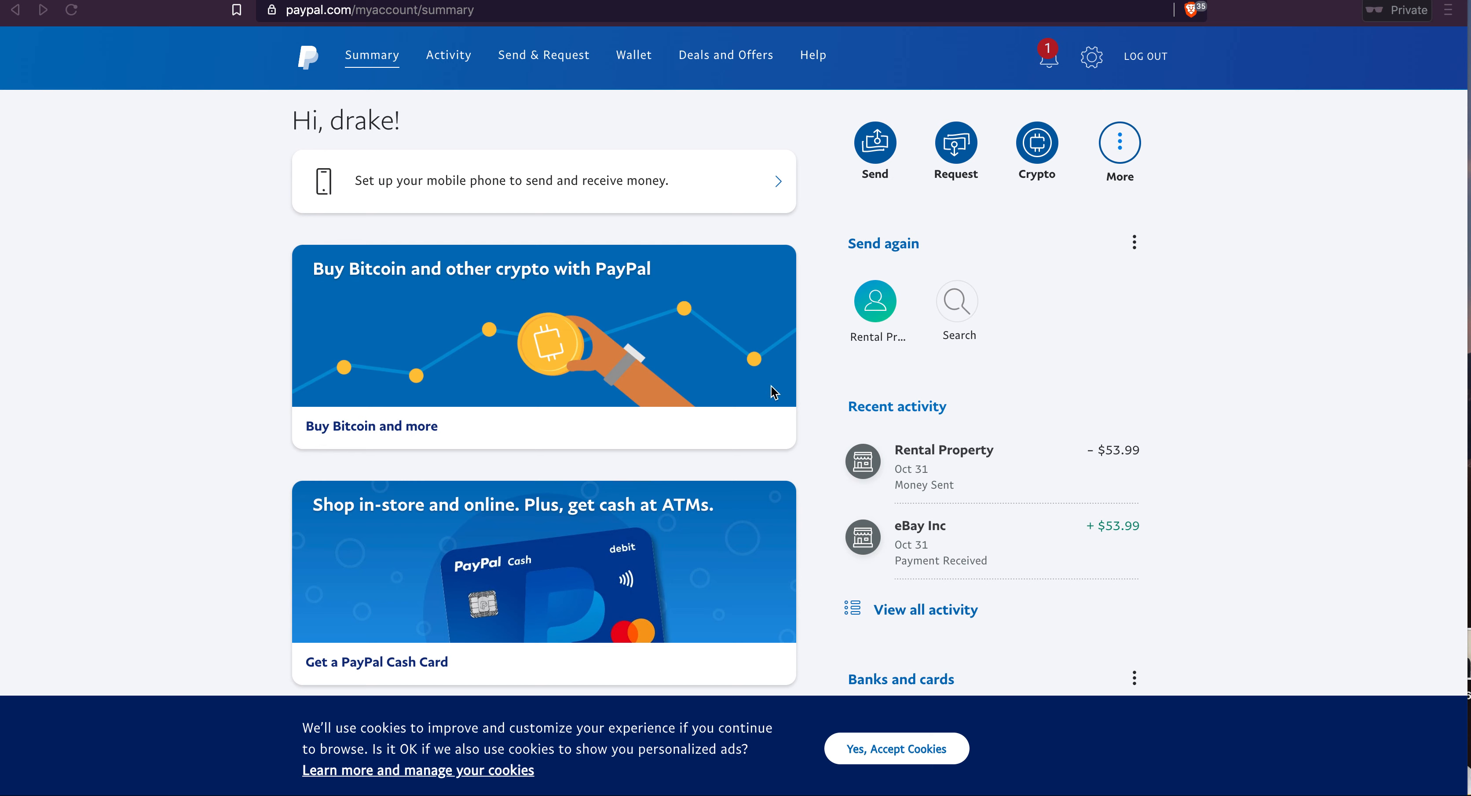
pyautogui.moveTo(805, 310)
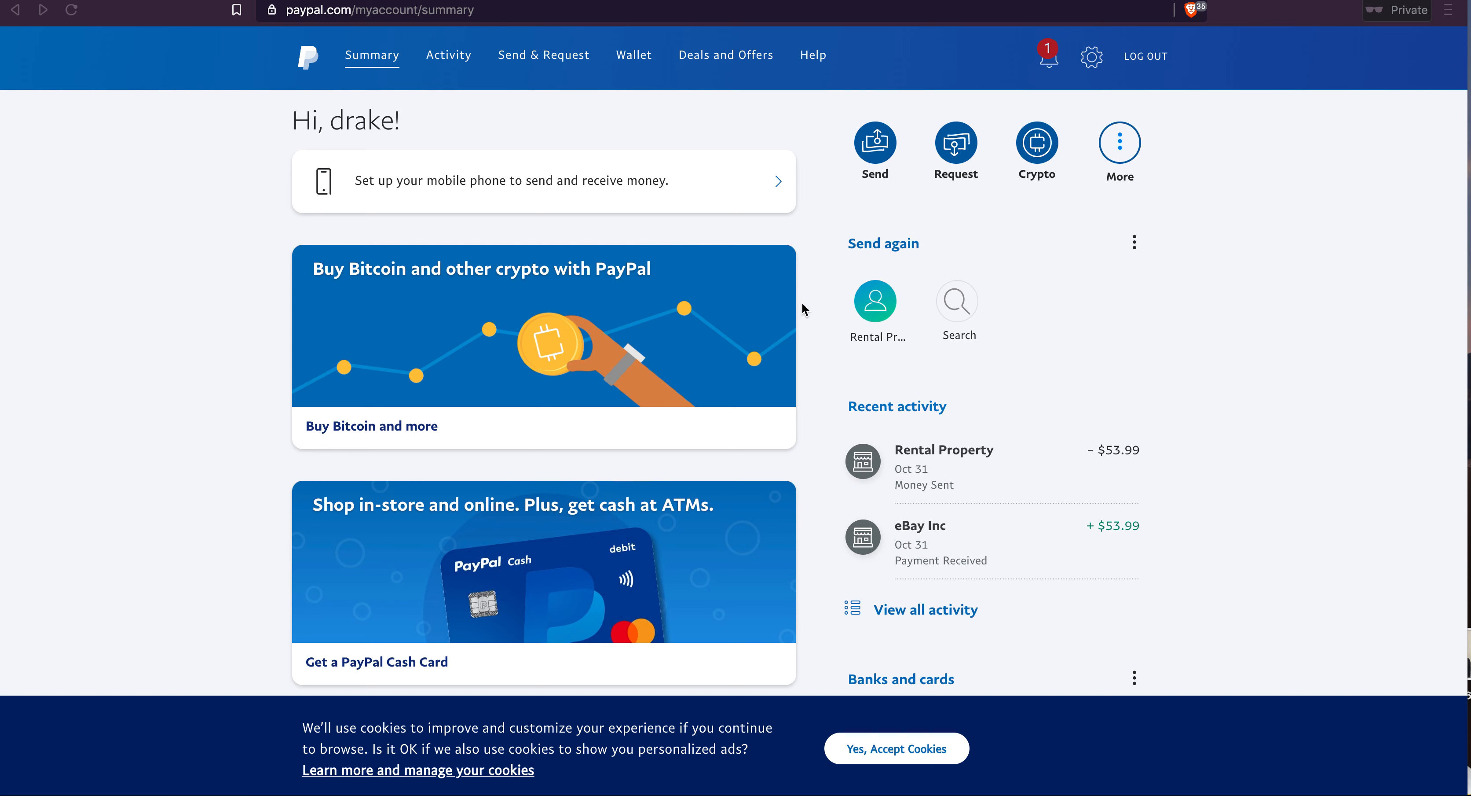
pyautogui.moveTo(483, 422)
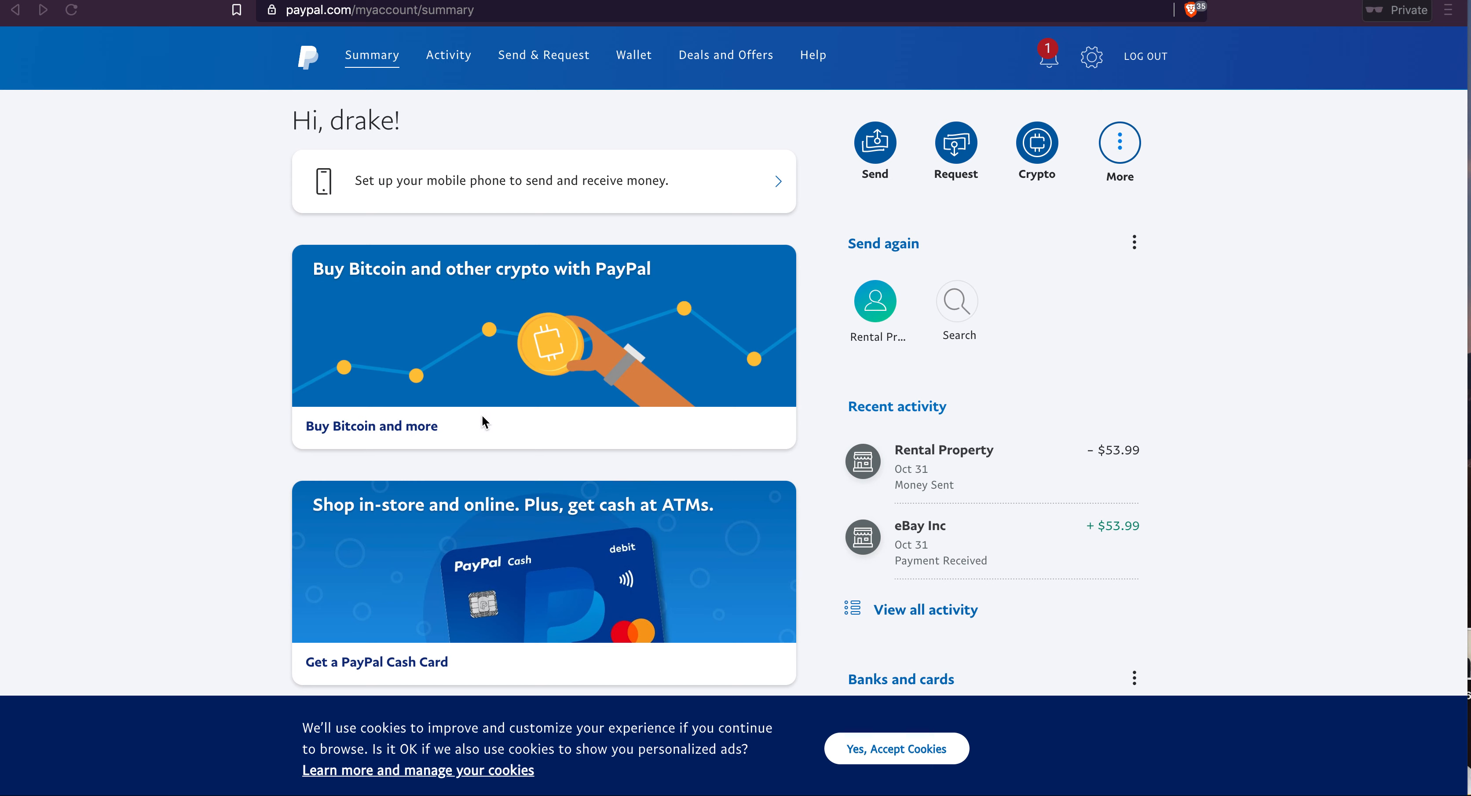
pyautogui.moveTo(459, 356)
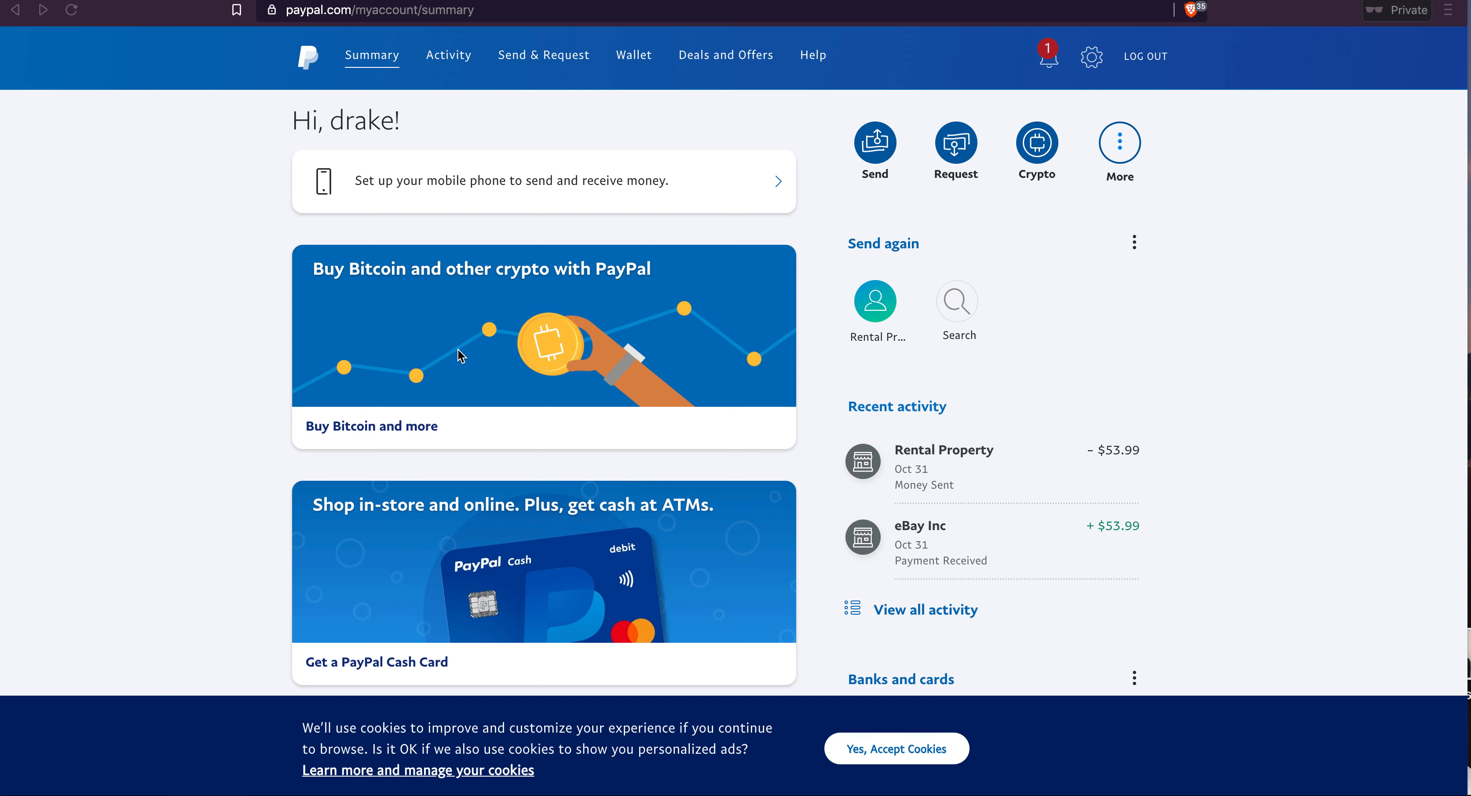
pyautogui.moveTo(276, 287)
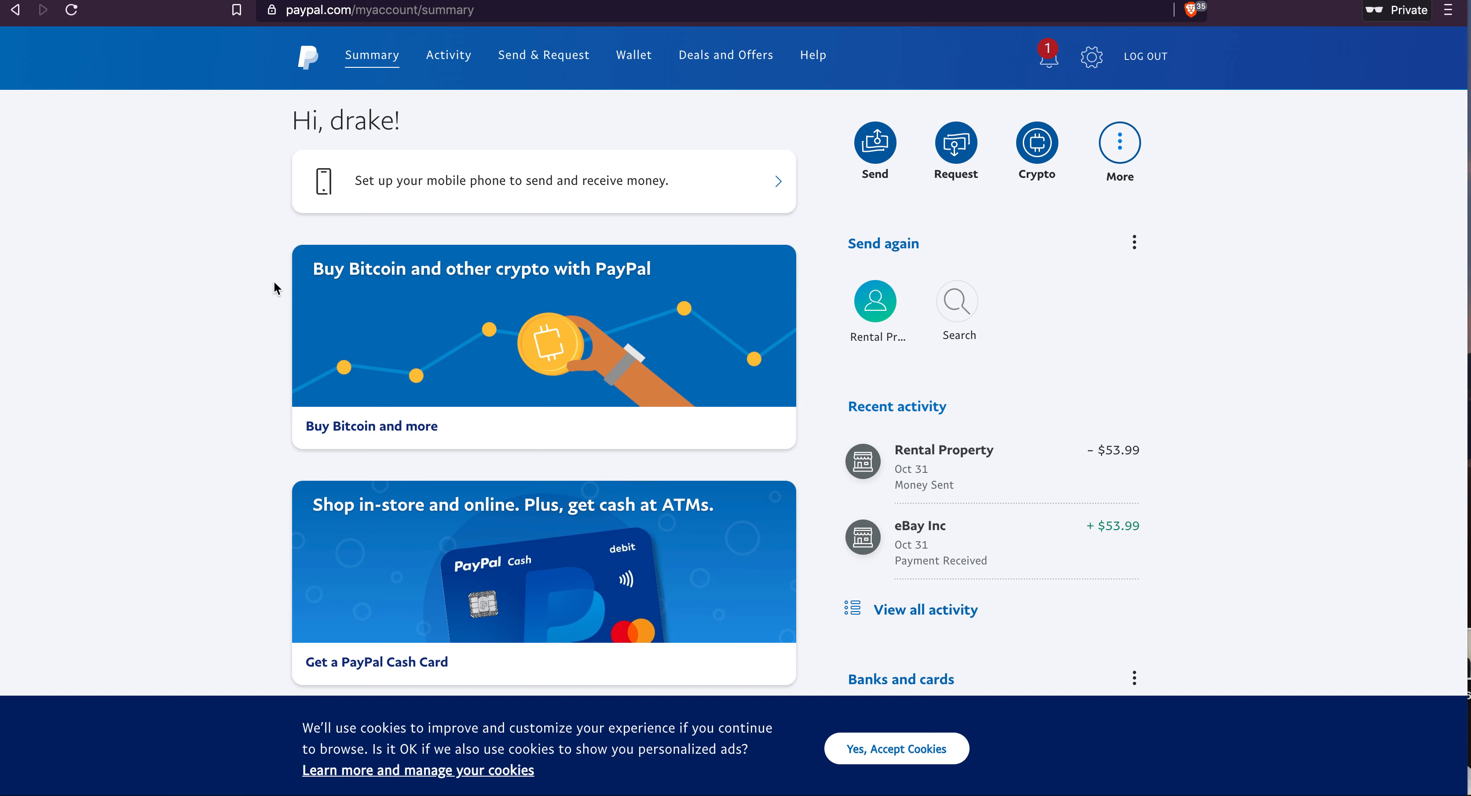
pyautogui.moveTo(365, 62)
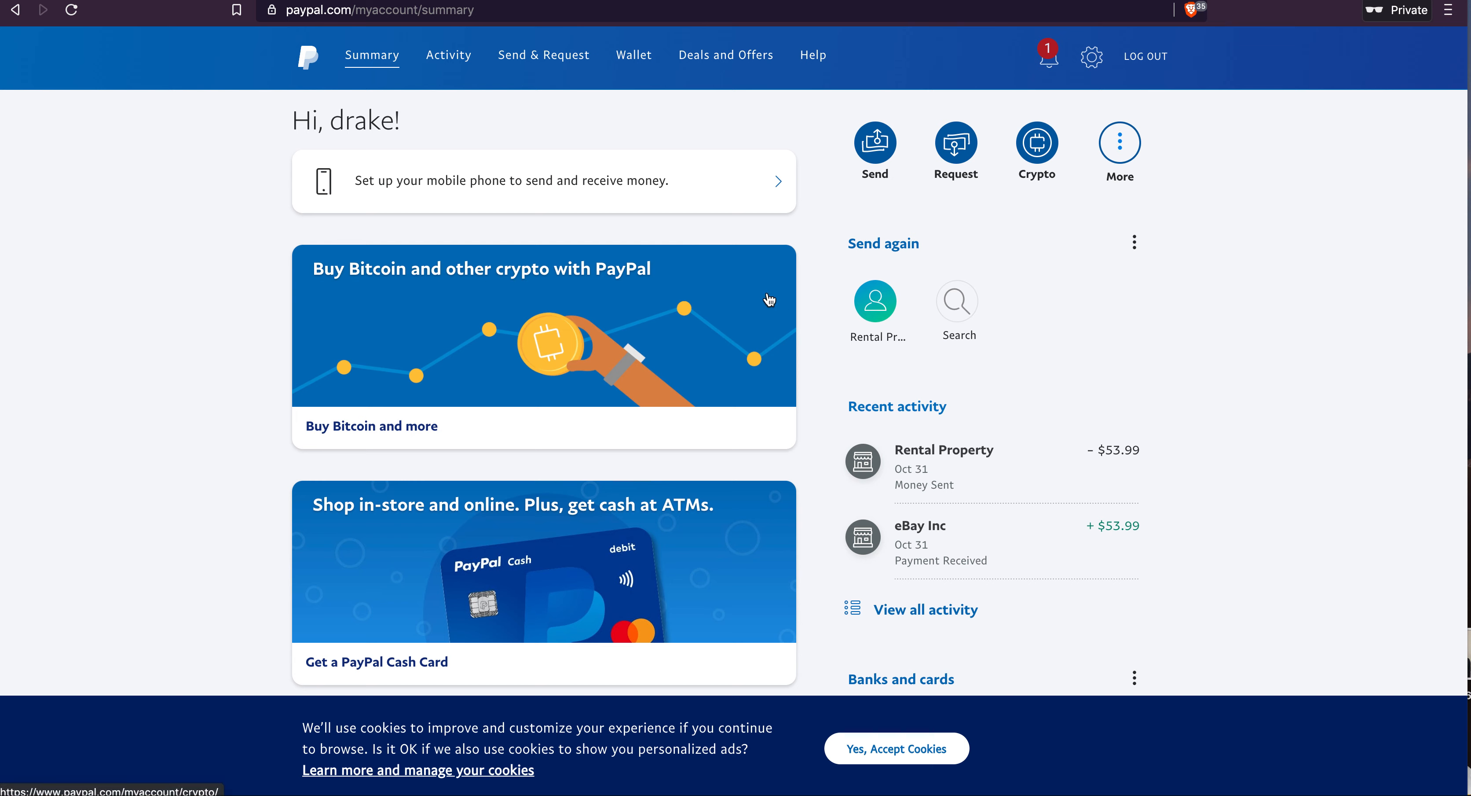
pyautogui.moveTo(476, 330)
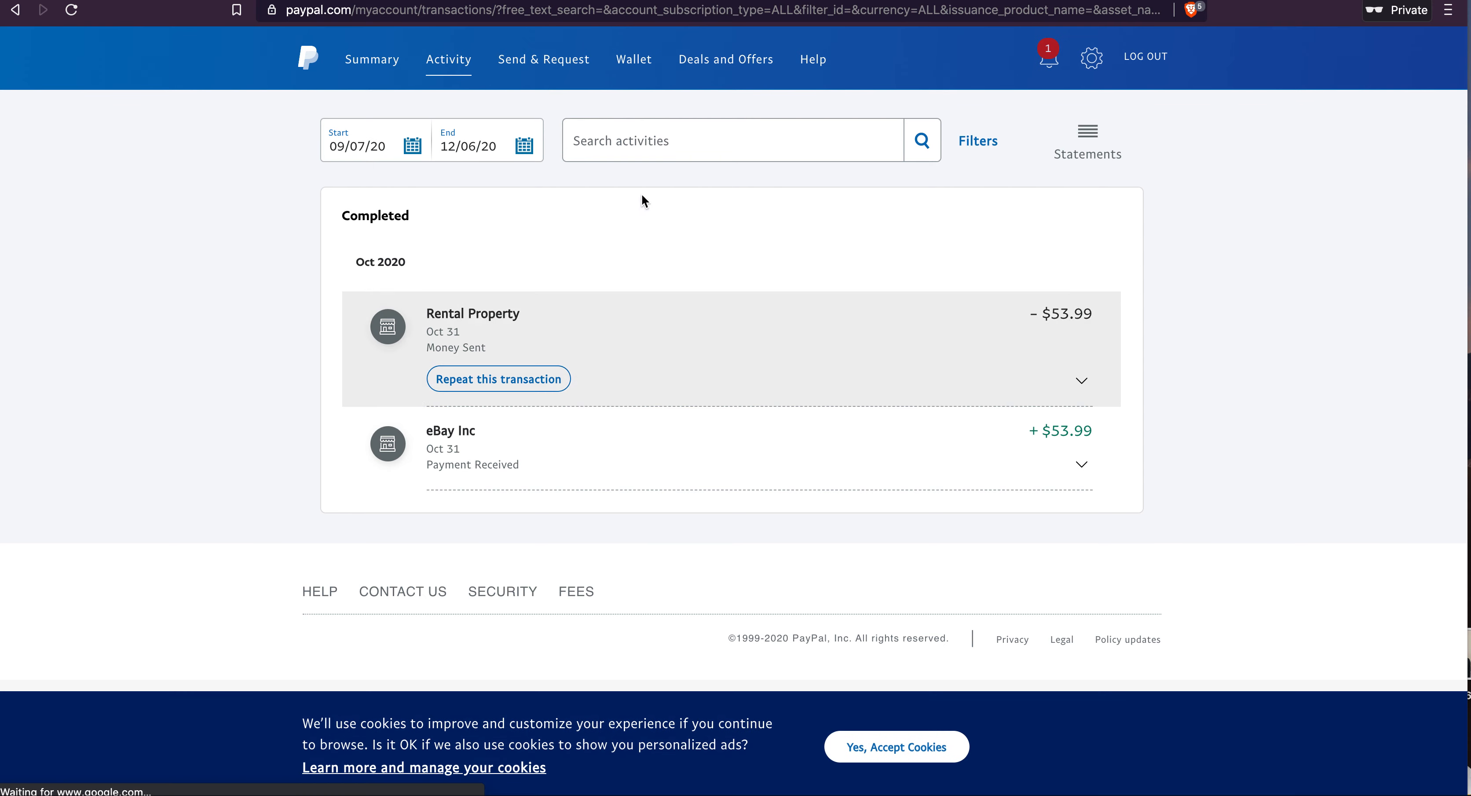
# Step: Go from the Activity list to the Send & Request page
pyautogui.click(542, 59)
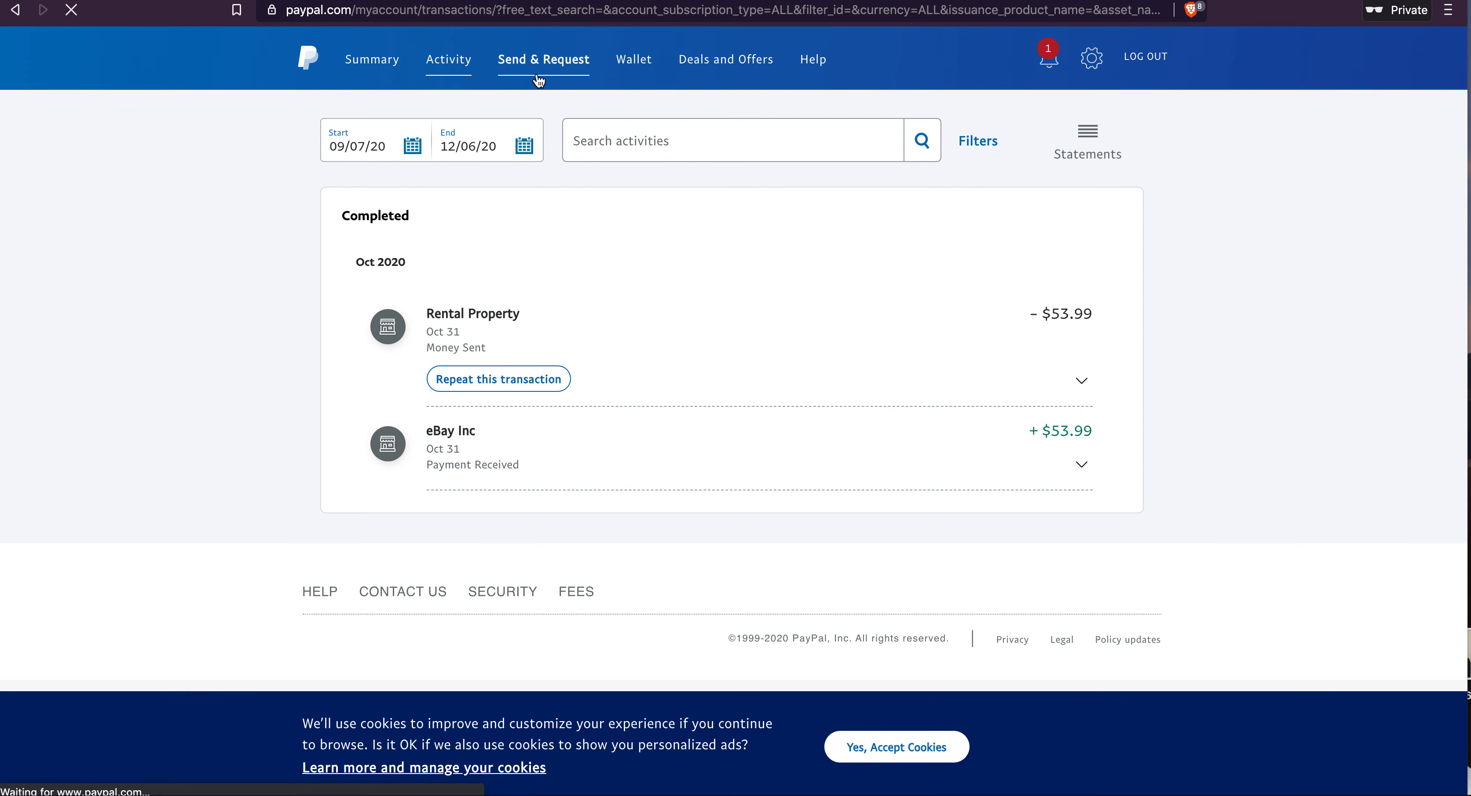
pyautogui.click(543, 59)
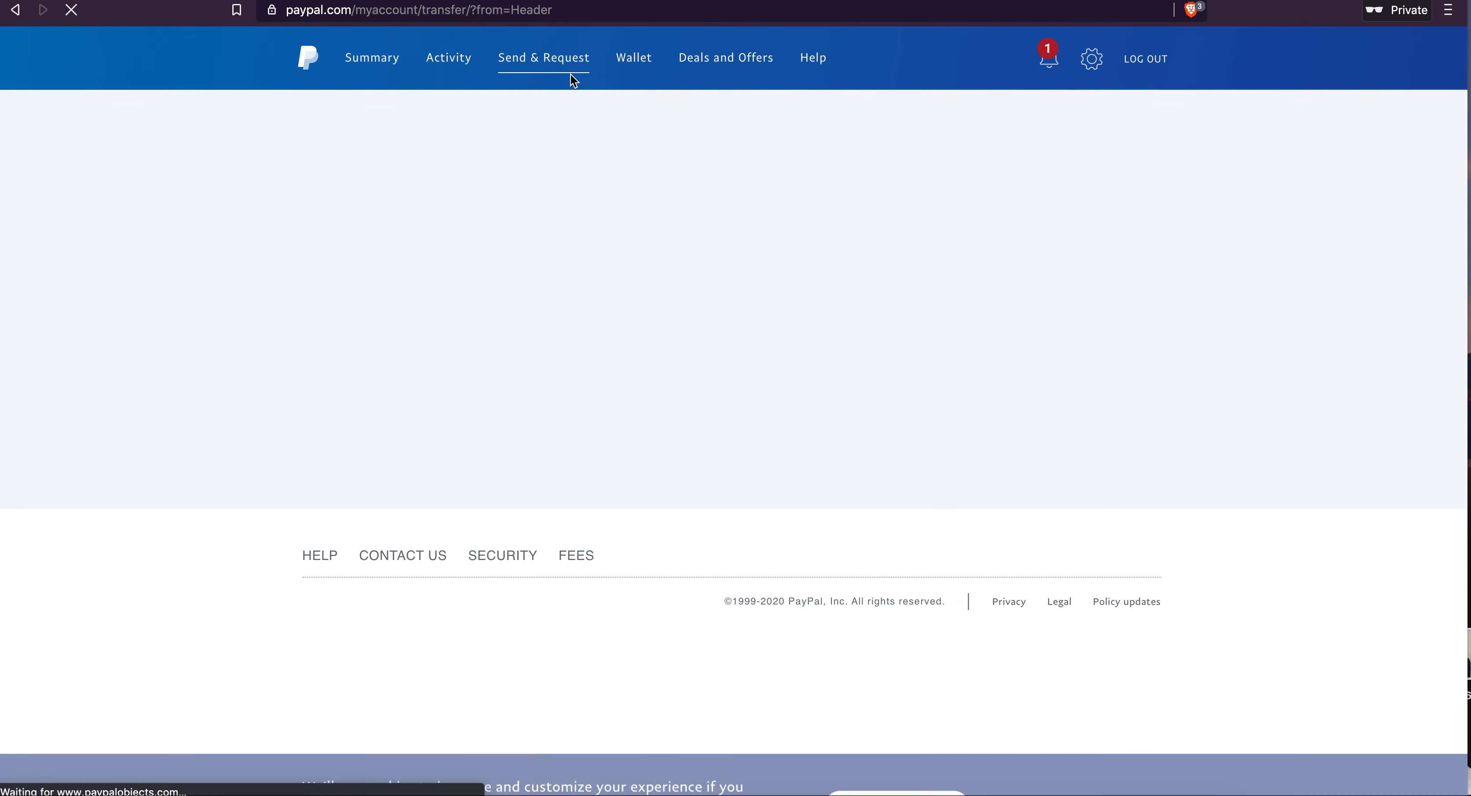
pyautogui.click(543, 58)
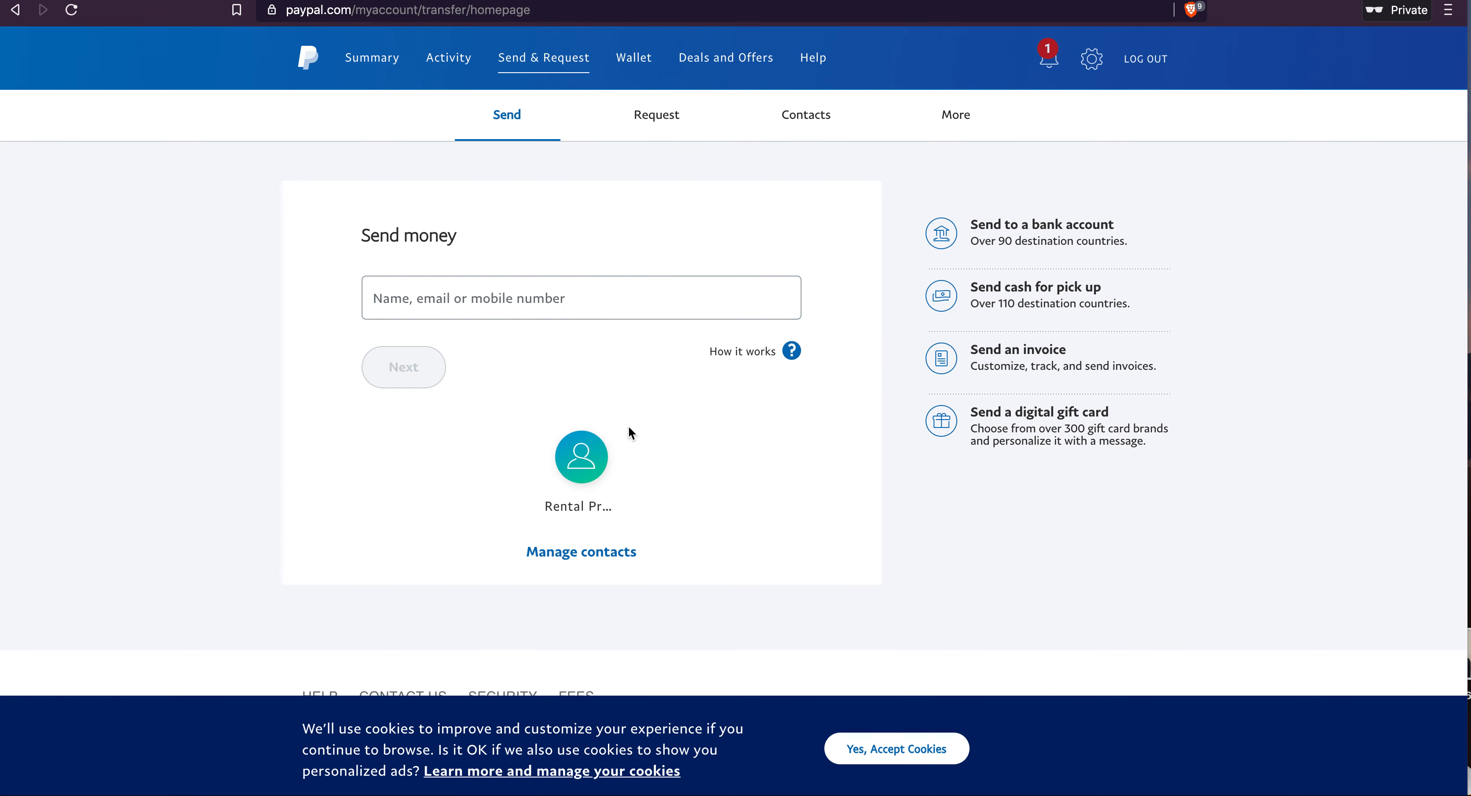
pyautogui.write('dsfa')
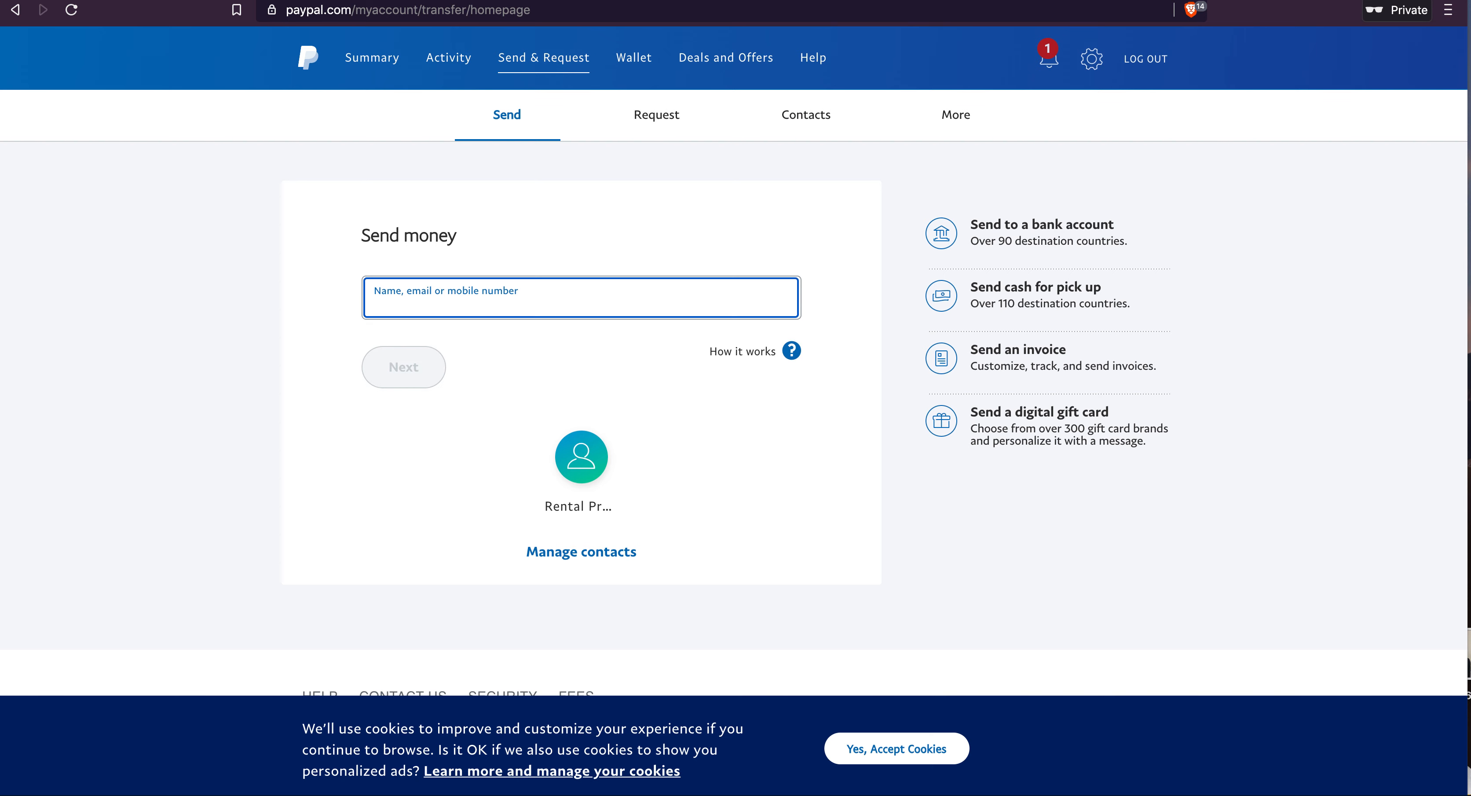
pyautogui.write('john')
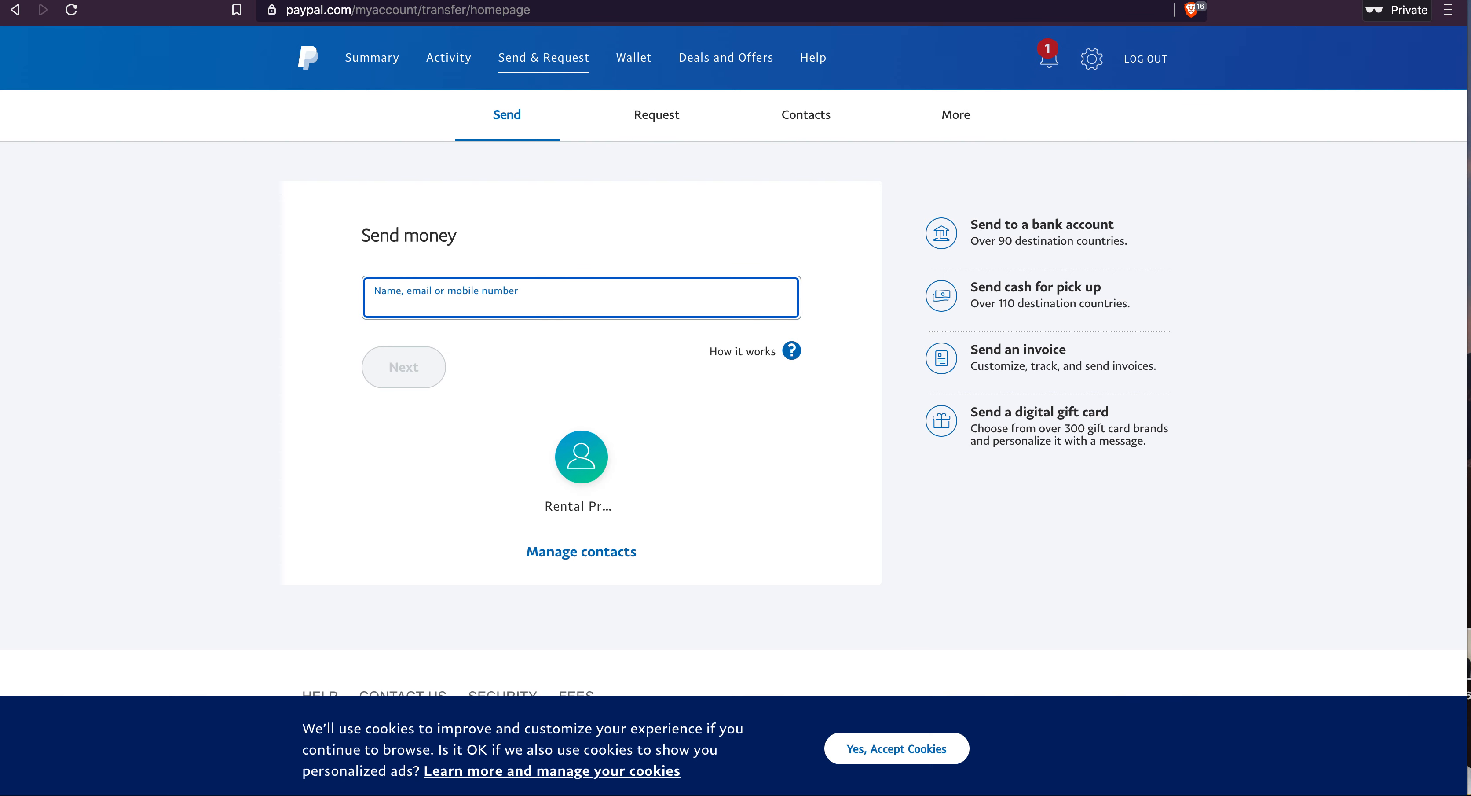
pyautogui.write('81372701')
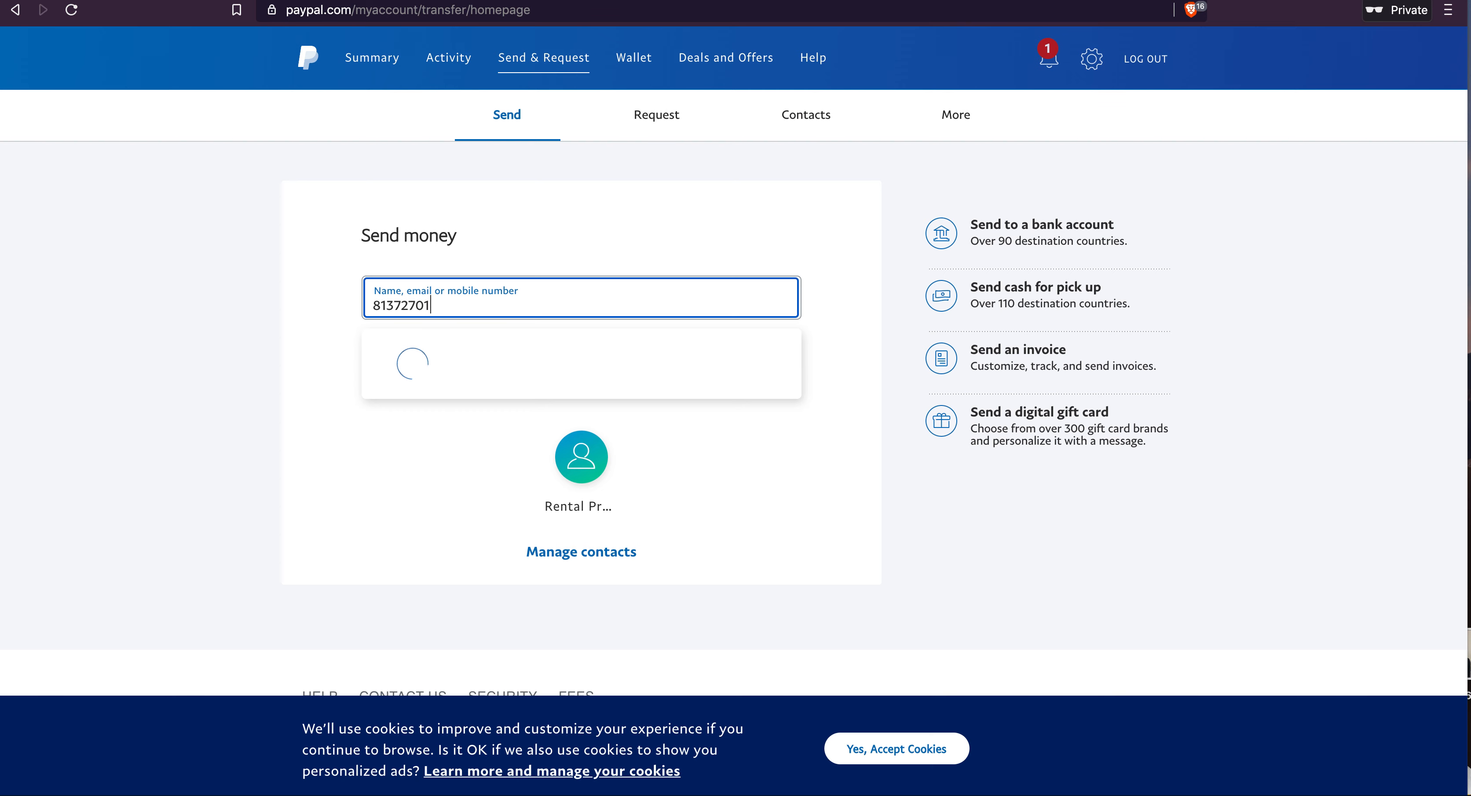
pyautogui.write('34')
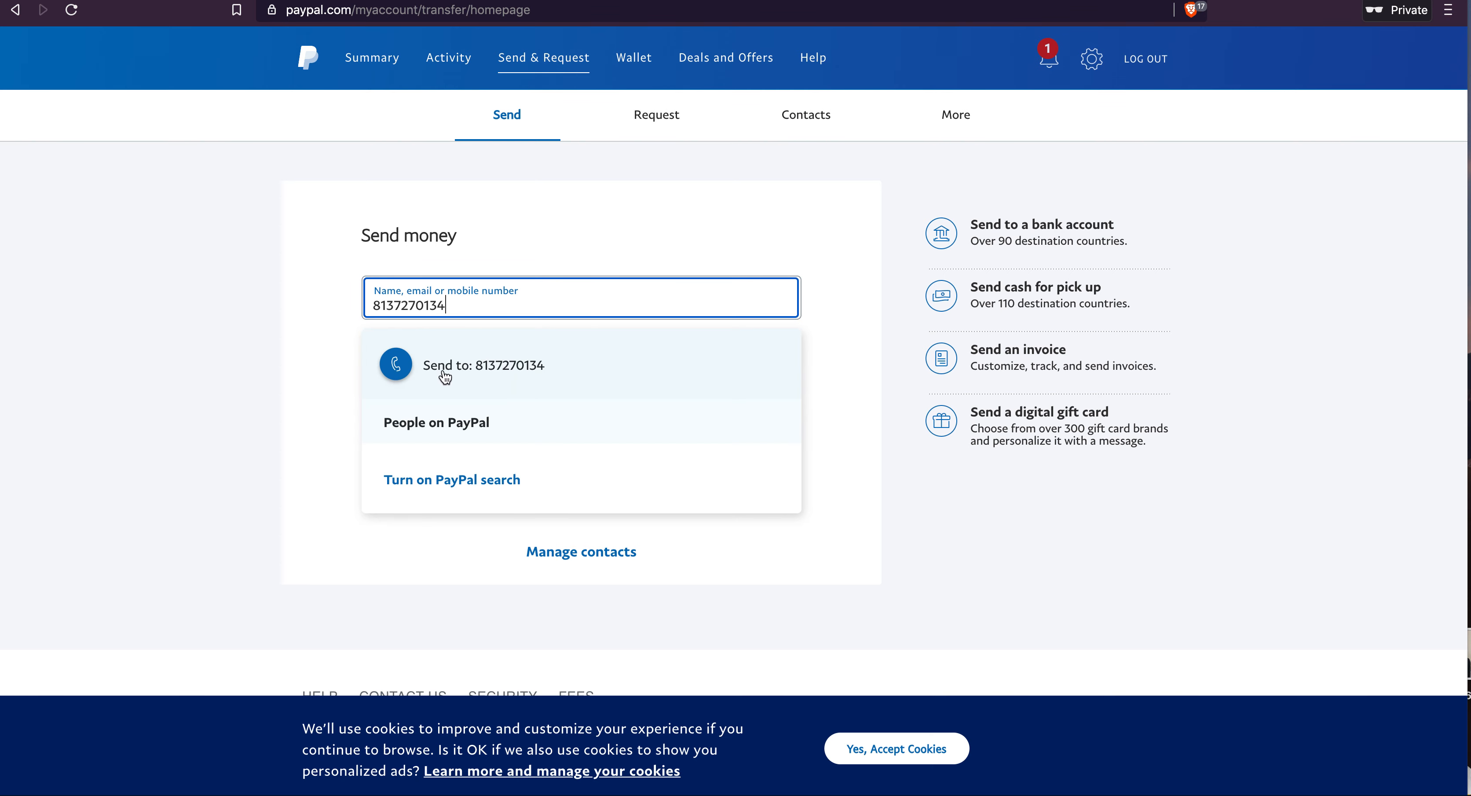
pyautogui.moveTo(656, 115)
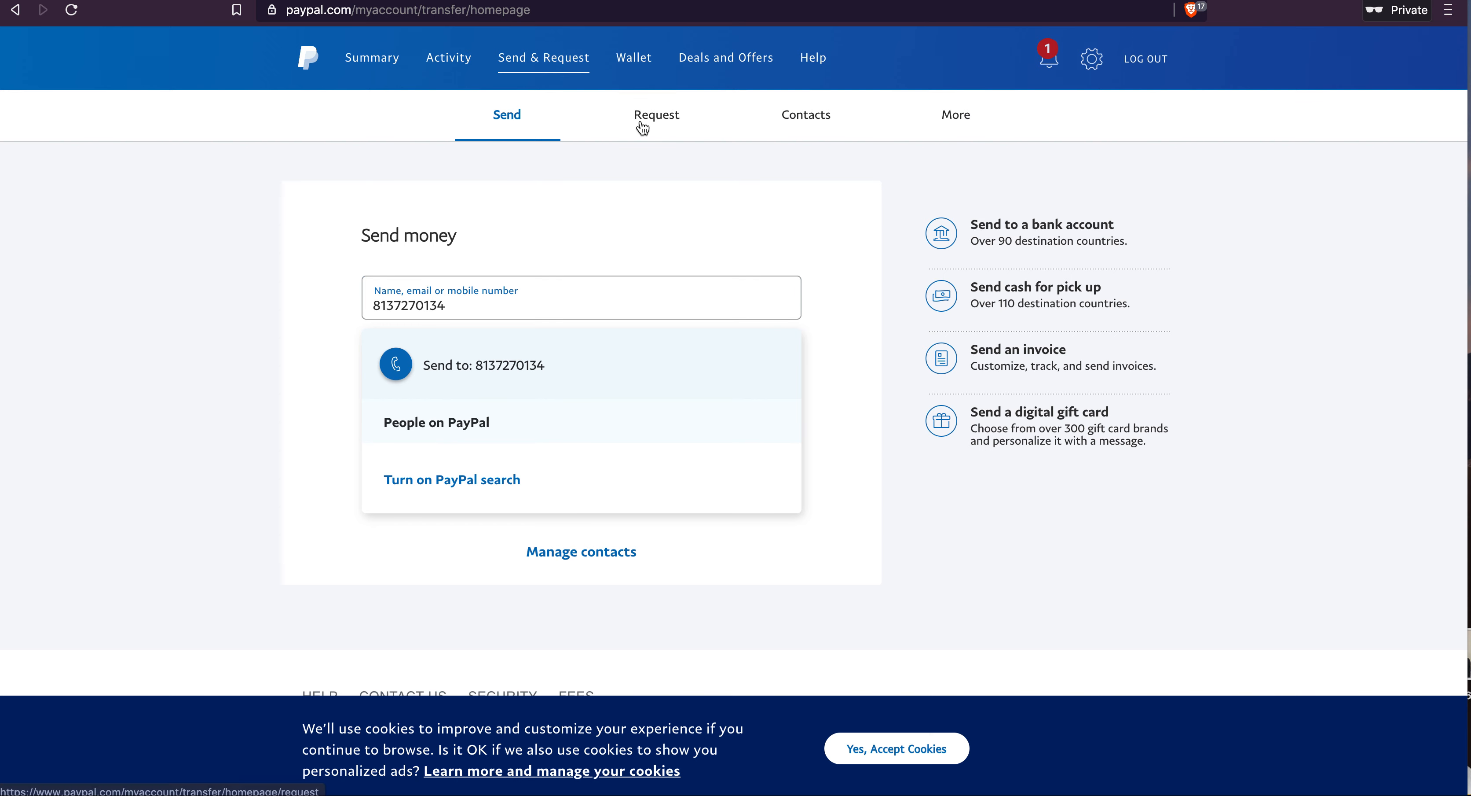
# Step: Visit the Request, Contacts and Wallet pages, then land on the Crypto page
pyautogui.click(656, 115)
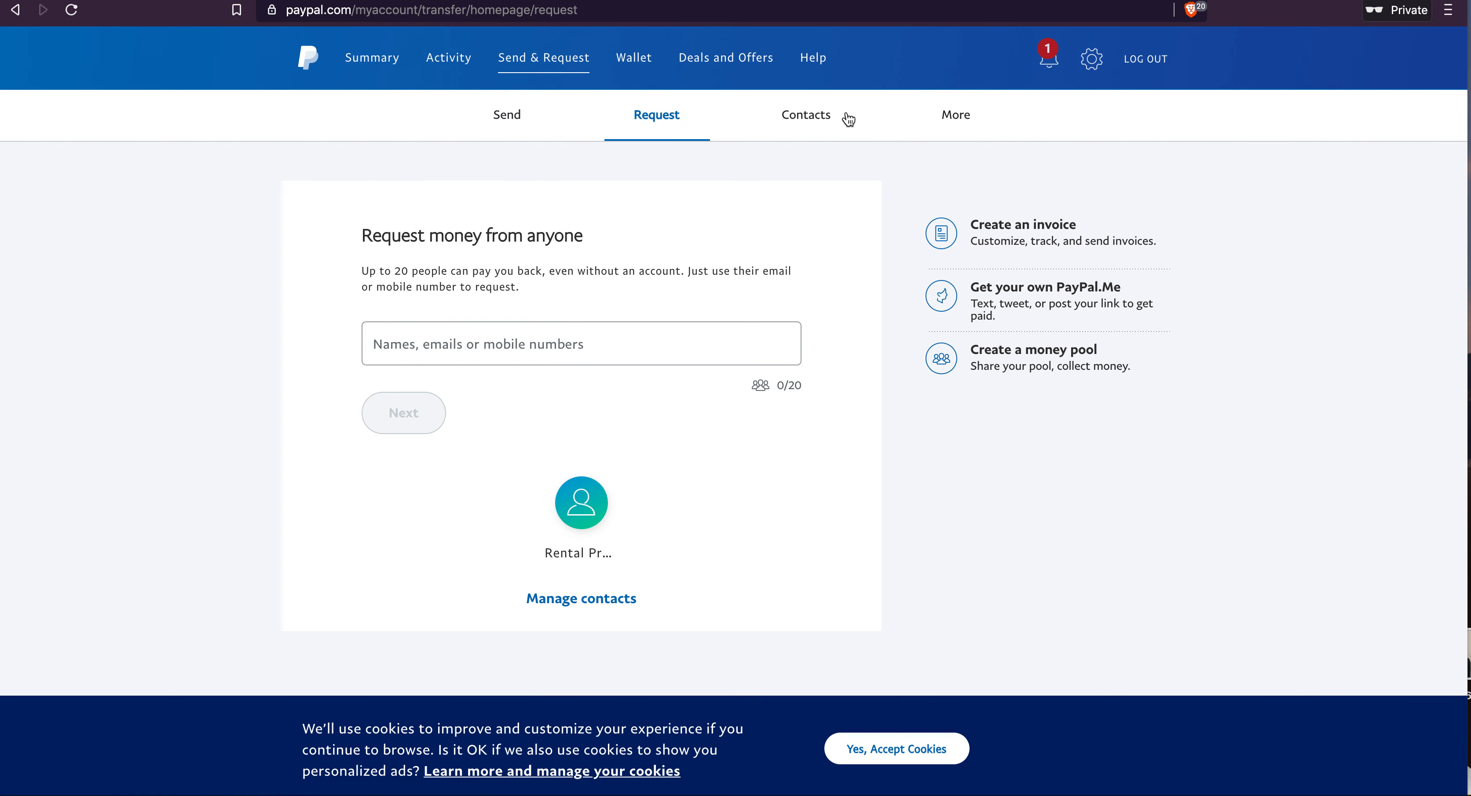
pyautogui.click(805, 114)
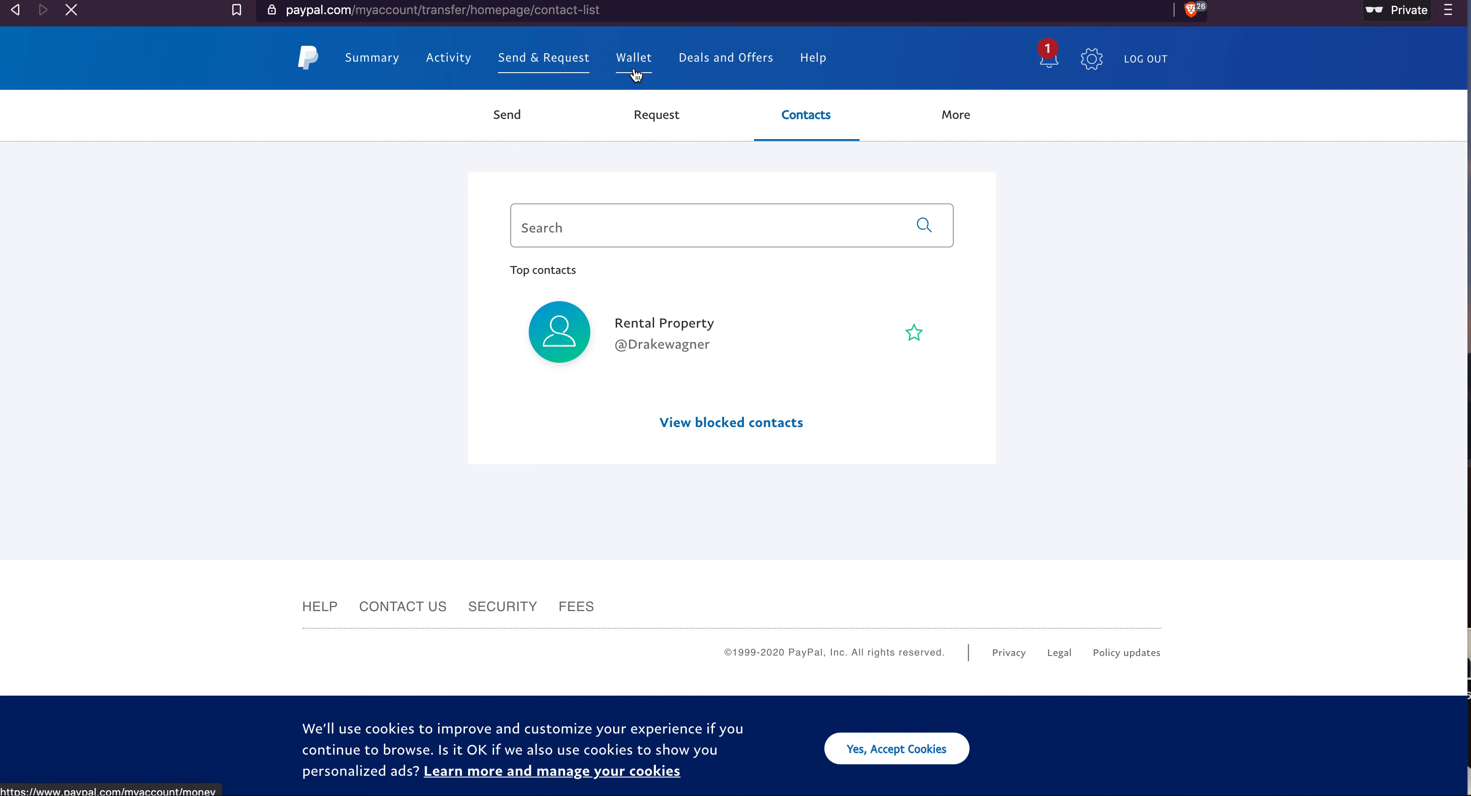
pyautogui.click(634, 58)
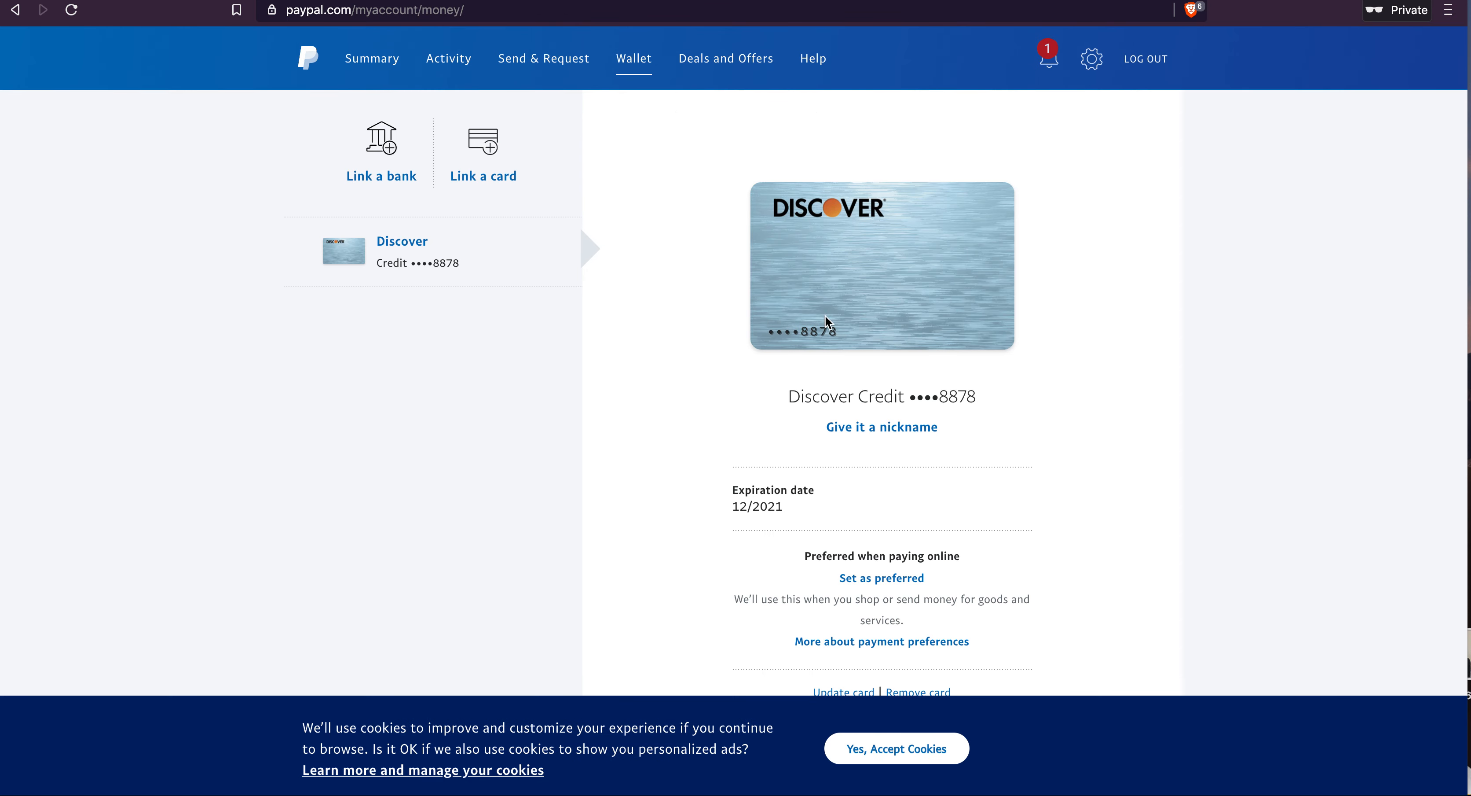
pyautogui.click(448, 58)
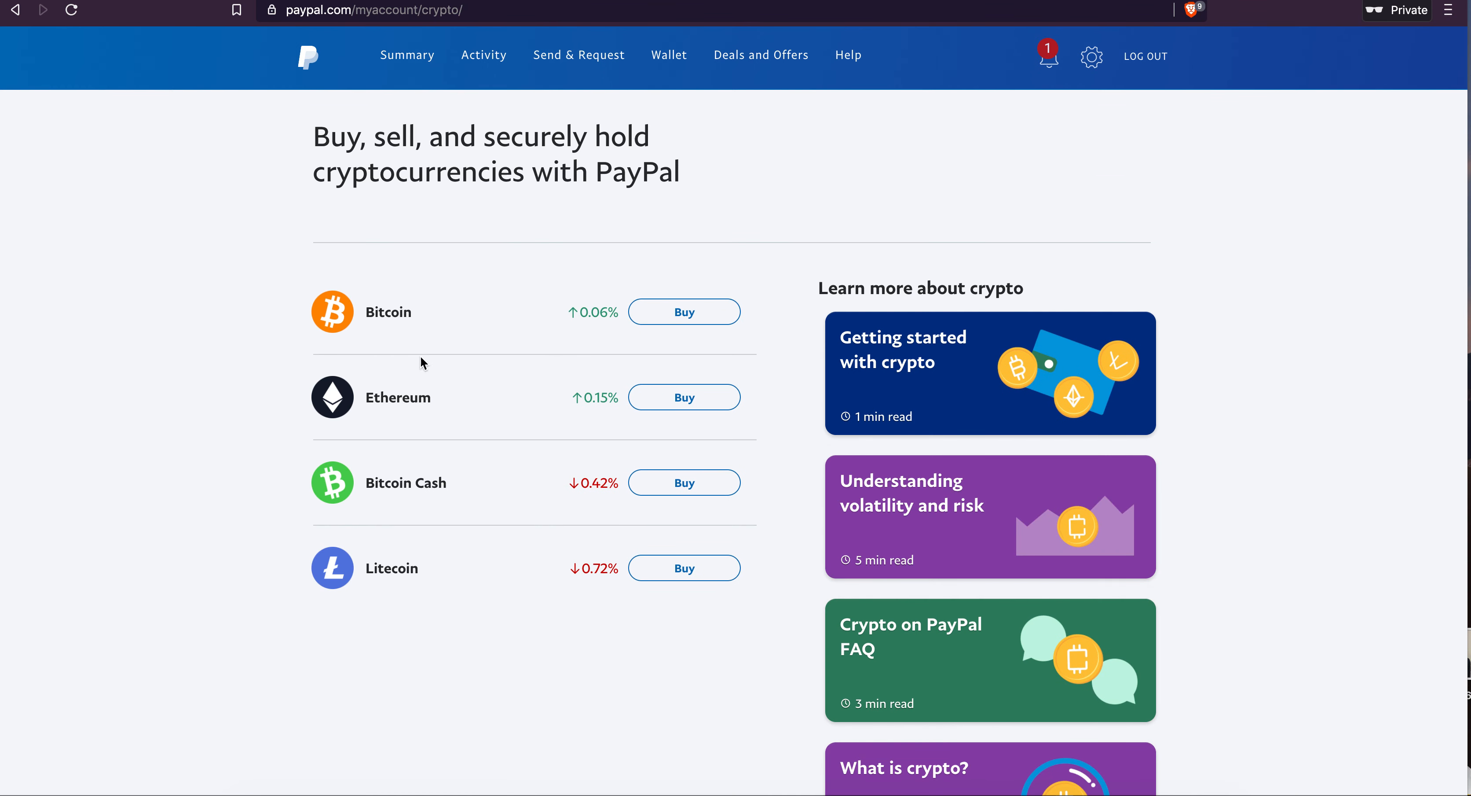
# Step: Open Bitcoin's detail page with its price and 24-hour chart, dismissing both intro tips
pyautogui.scroll(-3)
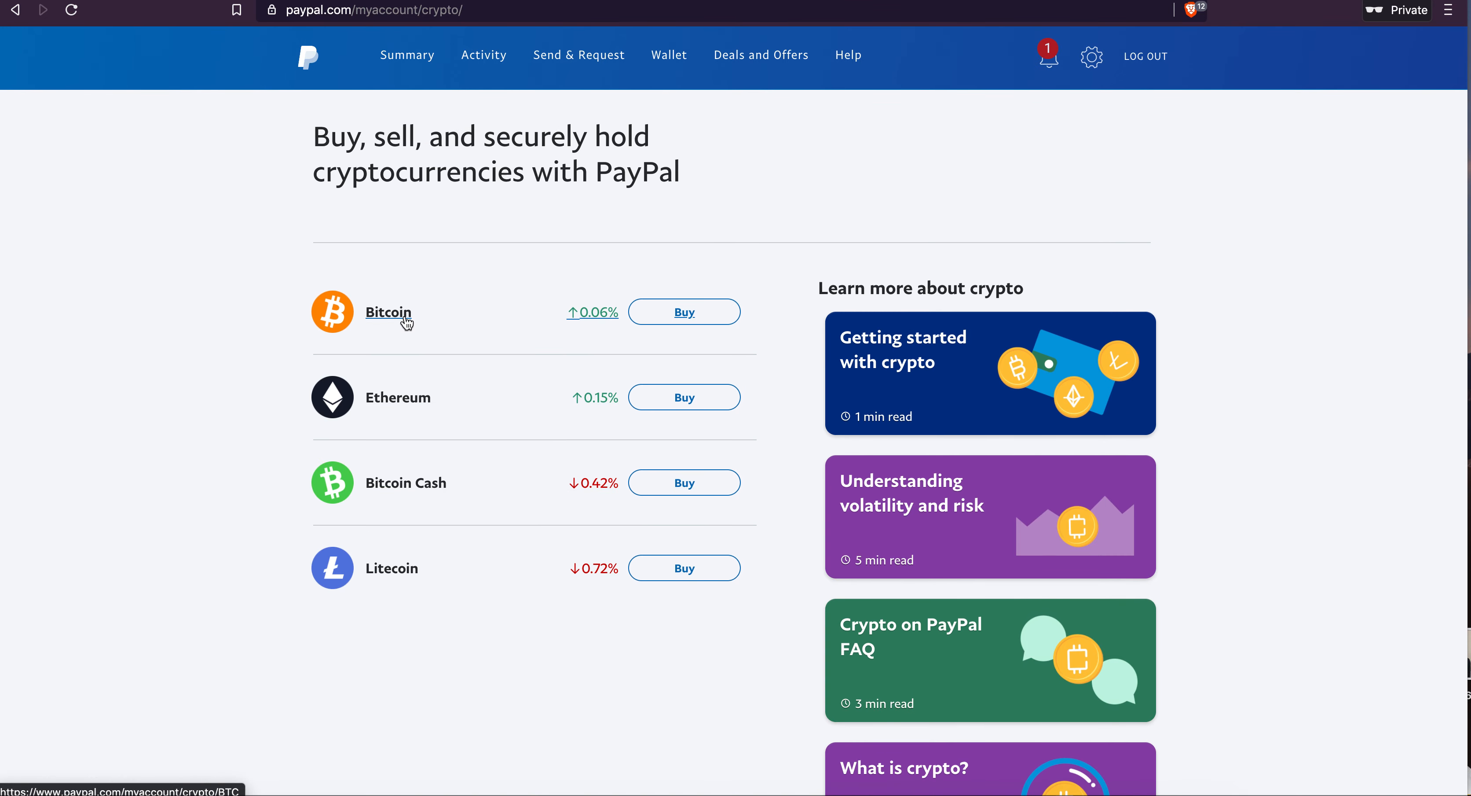
pyautogui.click(388, 312)
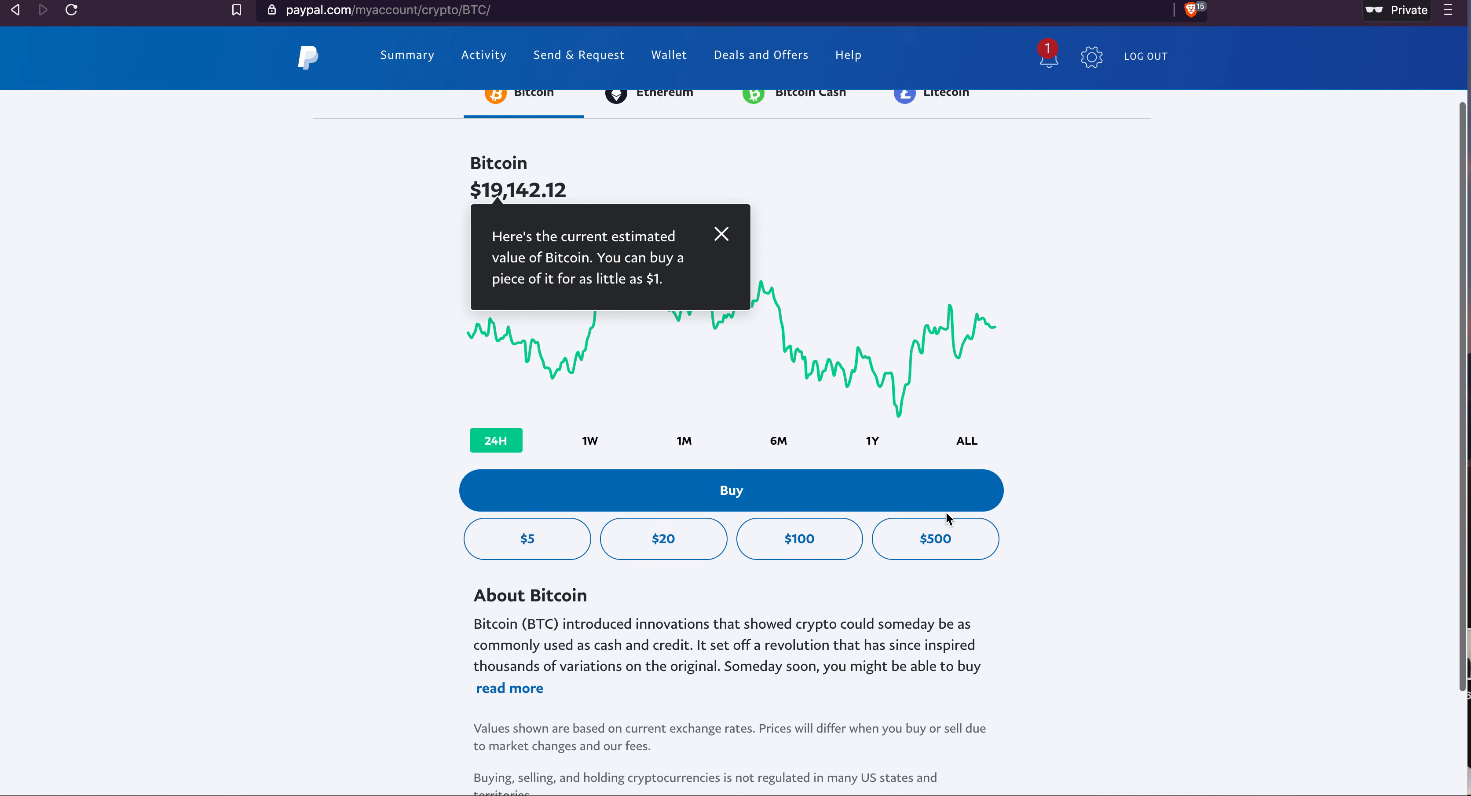
pyautogui.click(721, 233)
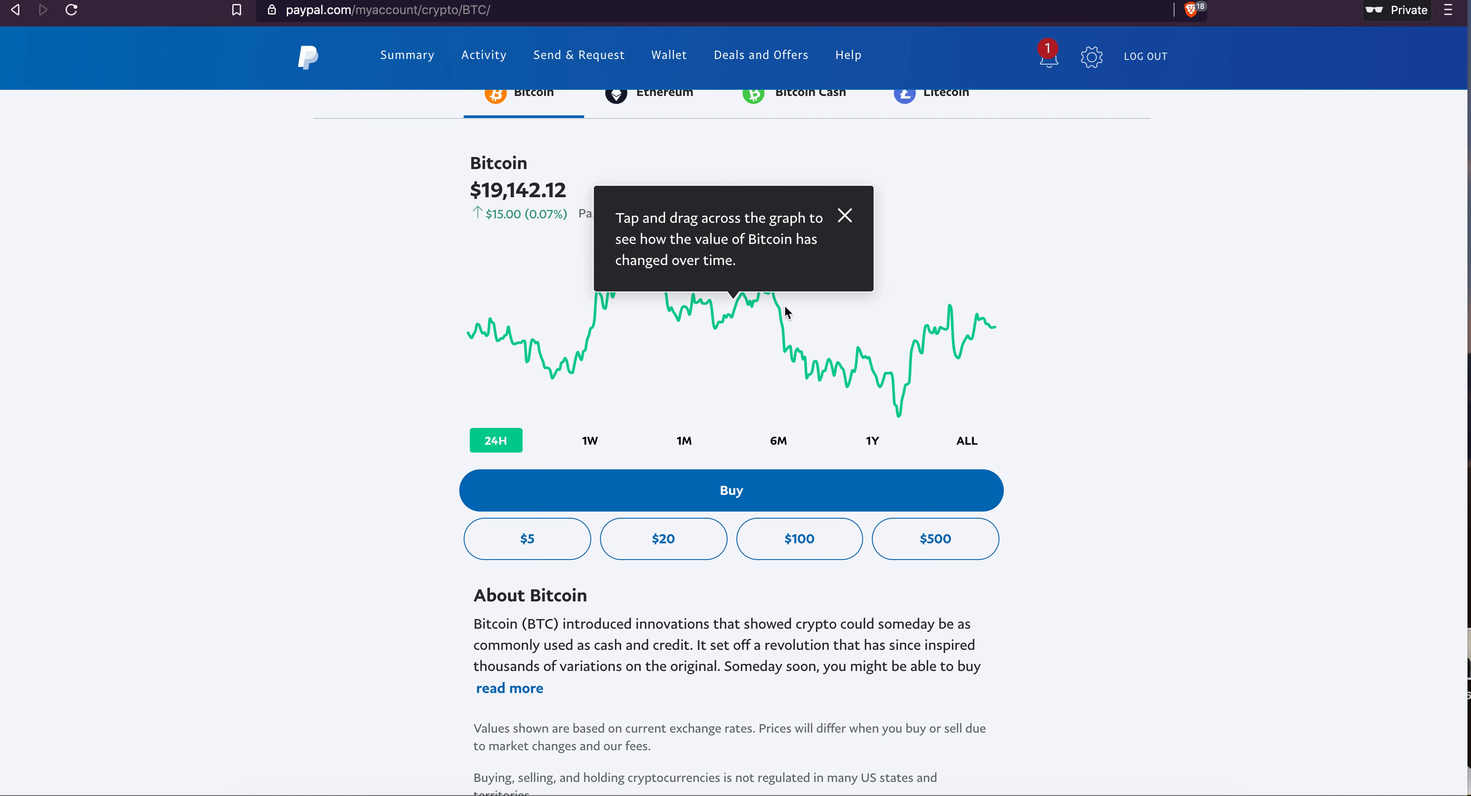
pyautogui.click(844, 214)
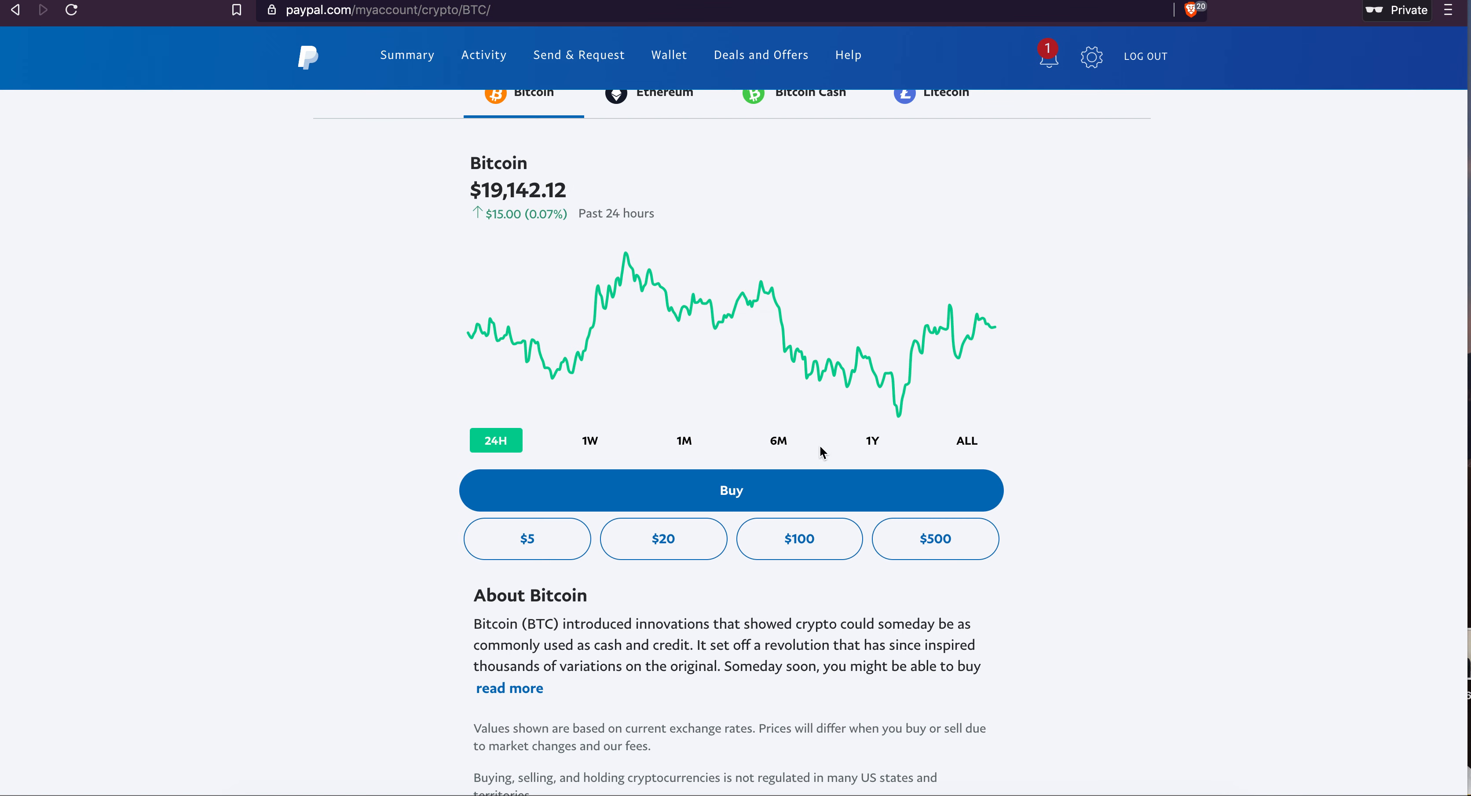
pyautogui.moveTo(656, 496)
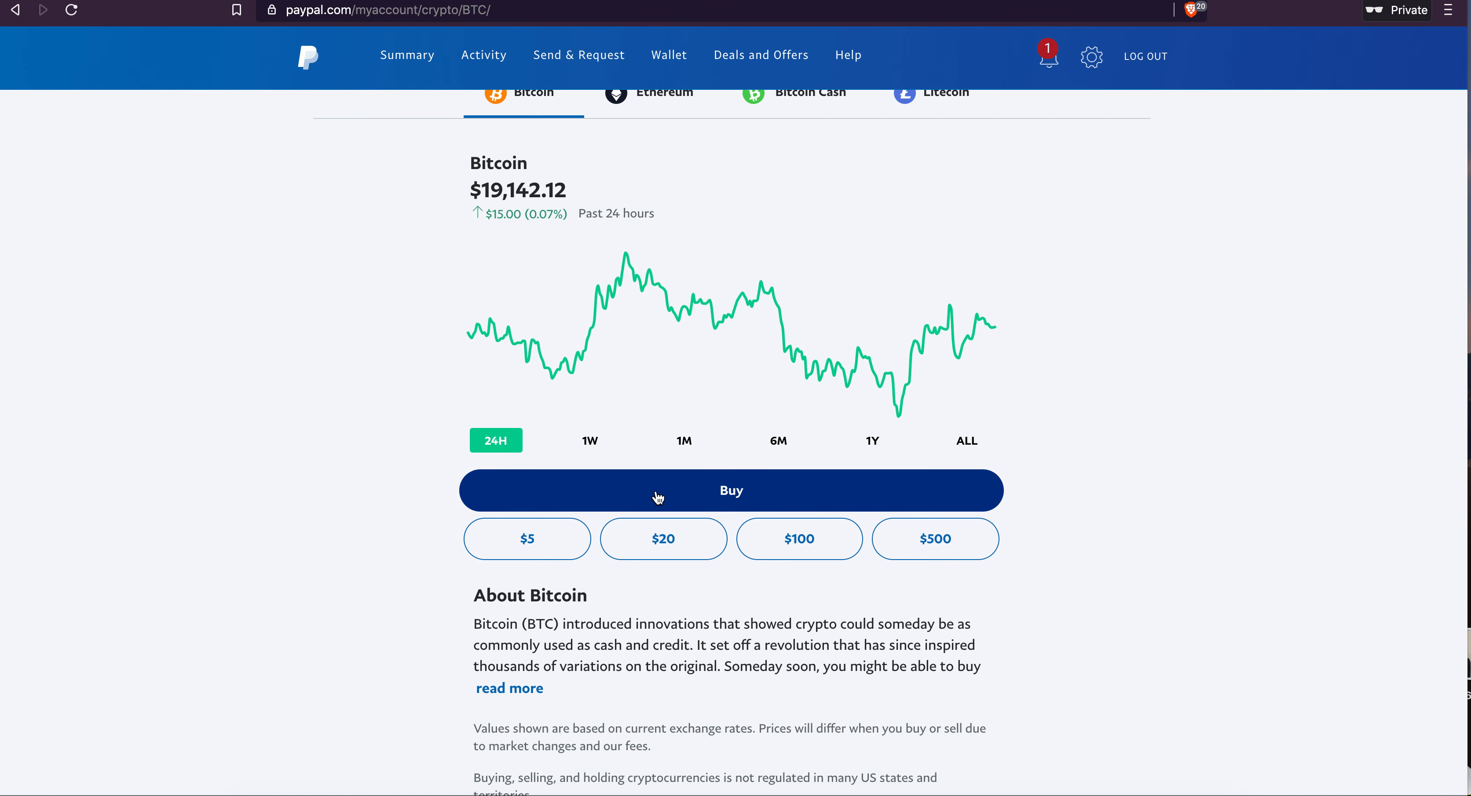
# Step: Start a Bitcoin purchase, accept the crypto terms and continue through PayPal Cash setup
pyautogui.click(730, 489)
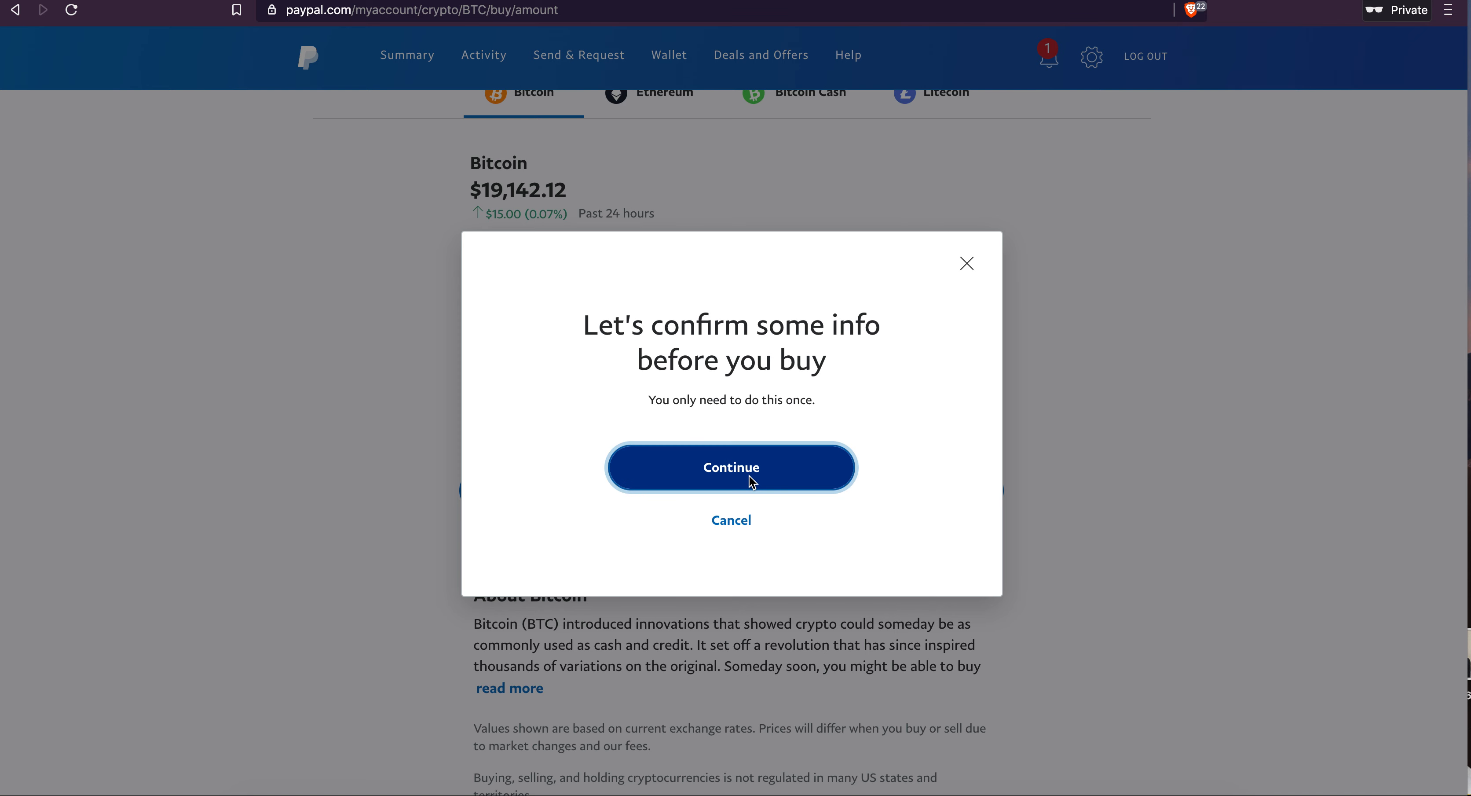
pyautogui.click(731, 467)
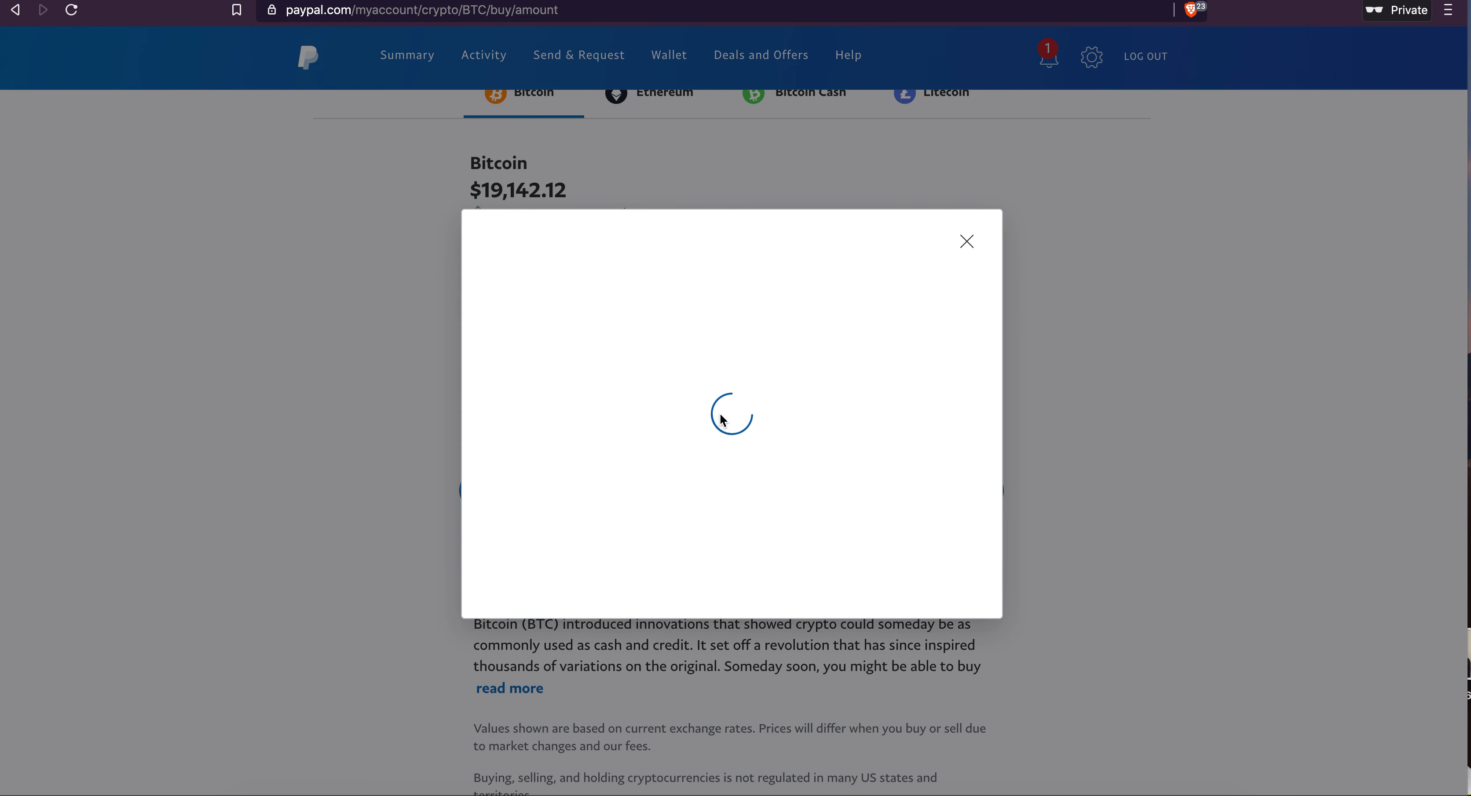
pyautogui.moveTo(730, 433)
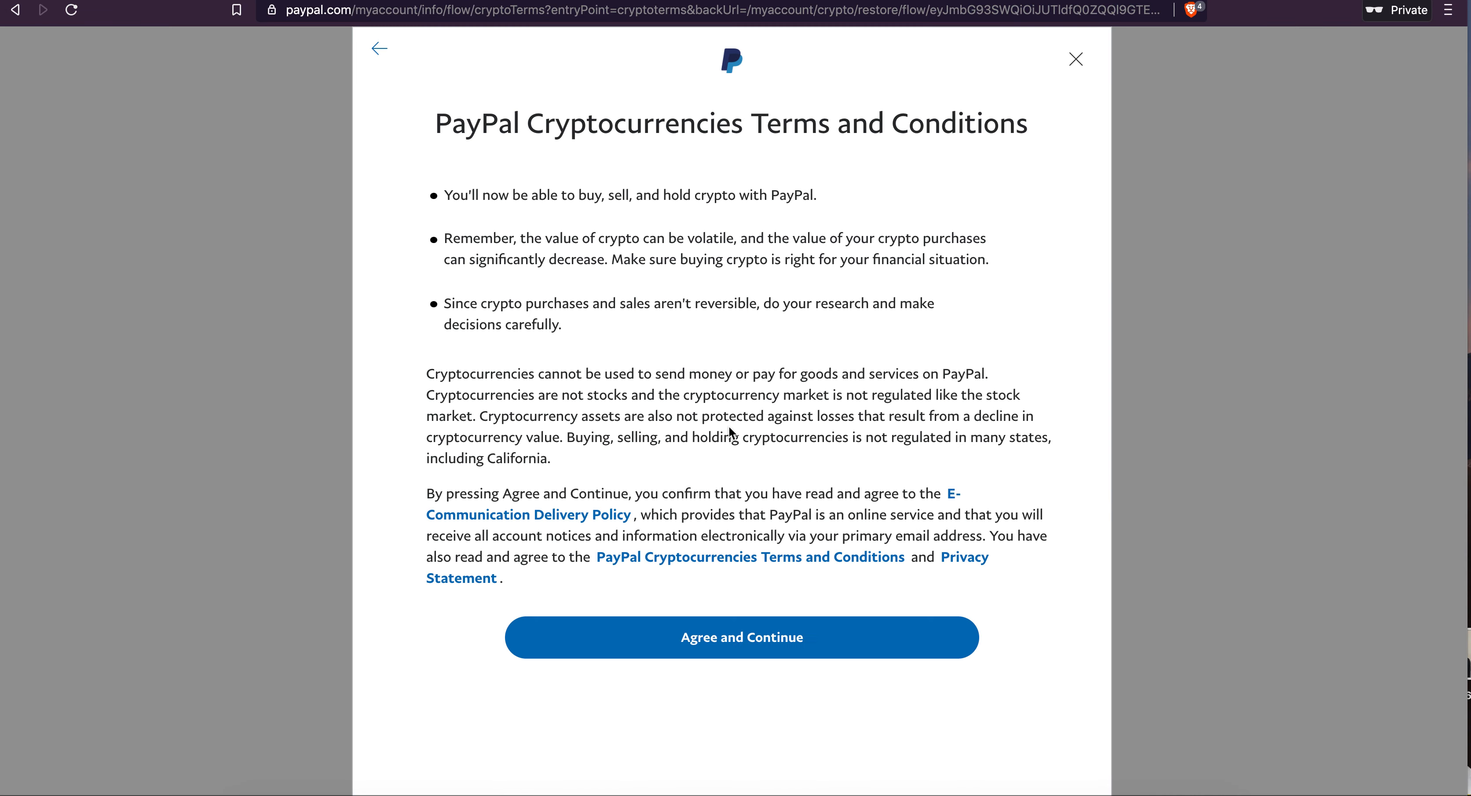
pyautogui.click(741, 637)
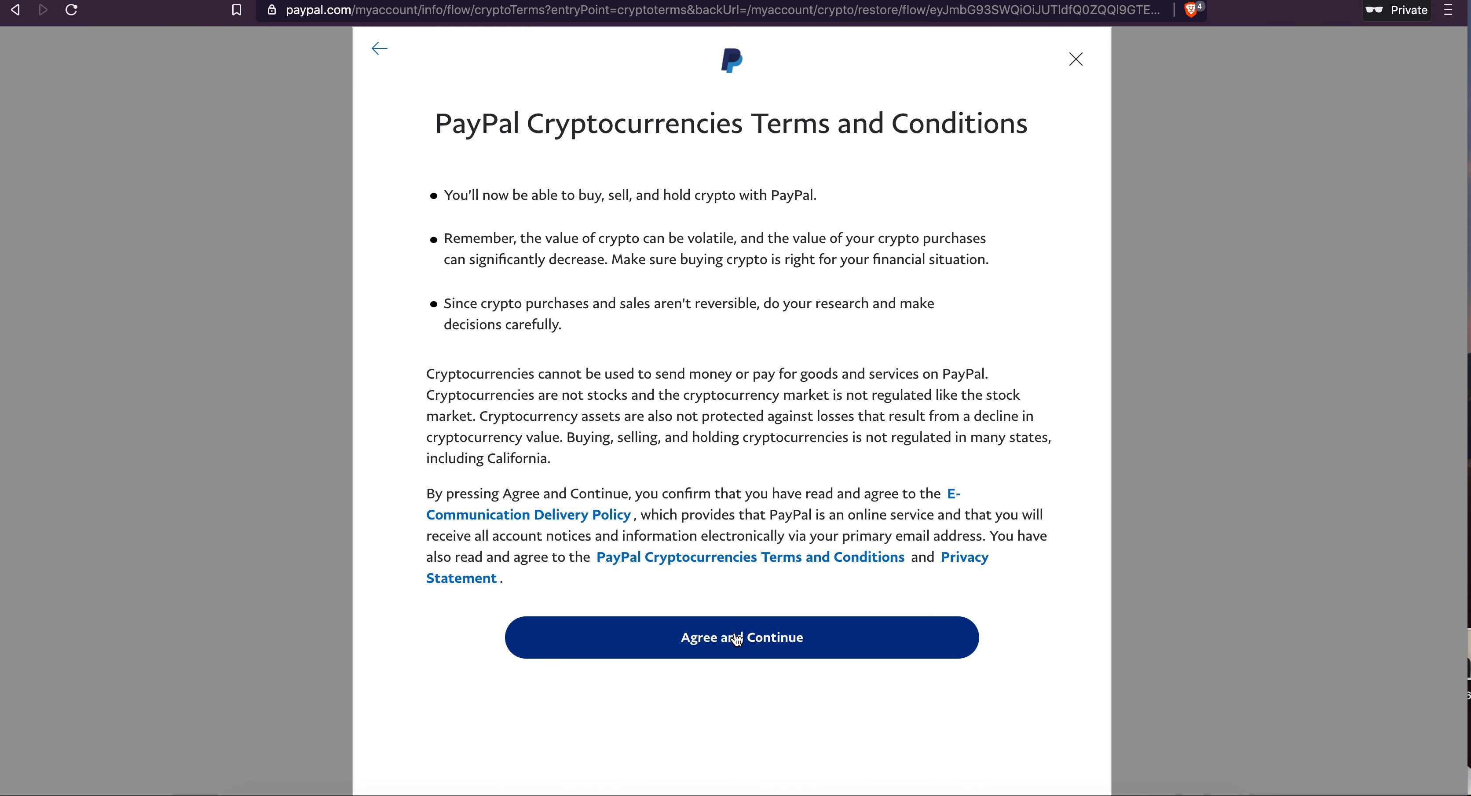
pyautogui.click(741, 638)
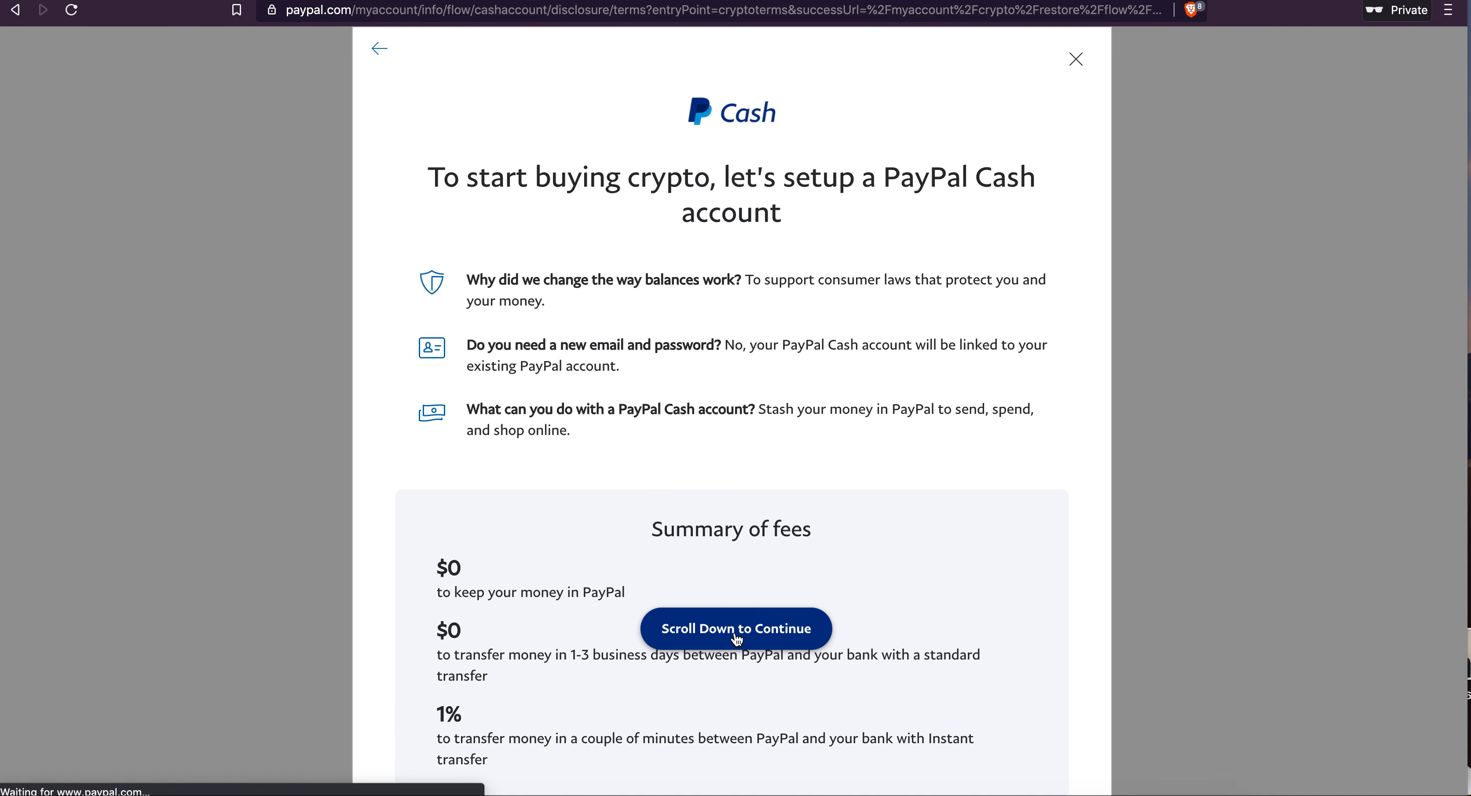
pyautogui.scroll(-3)
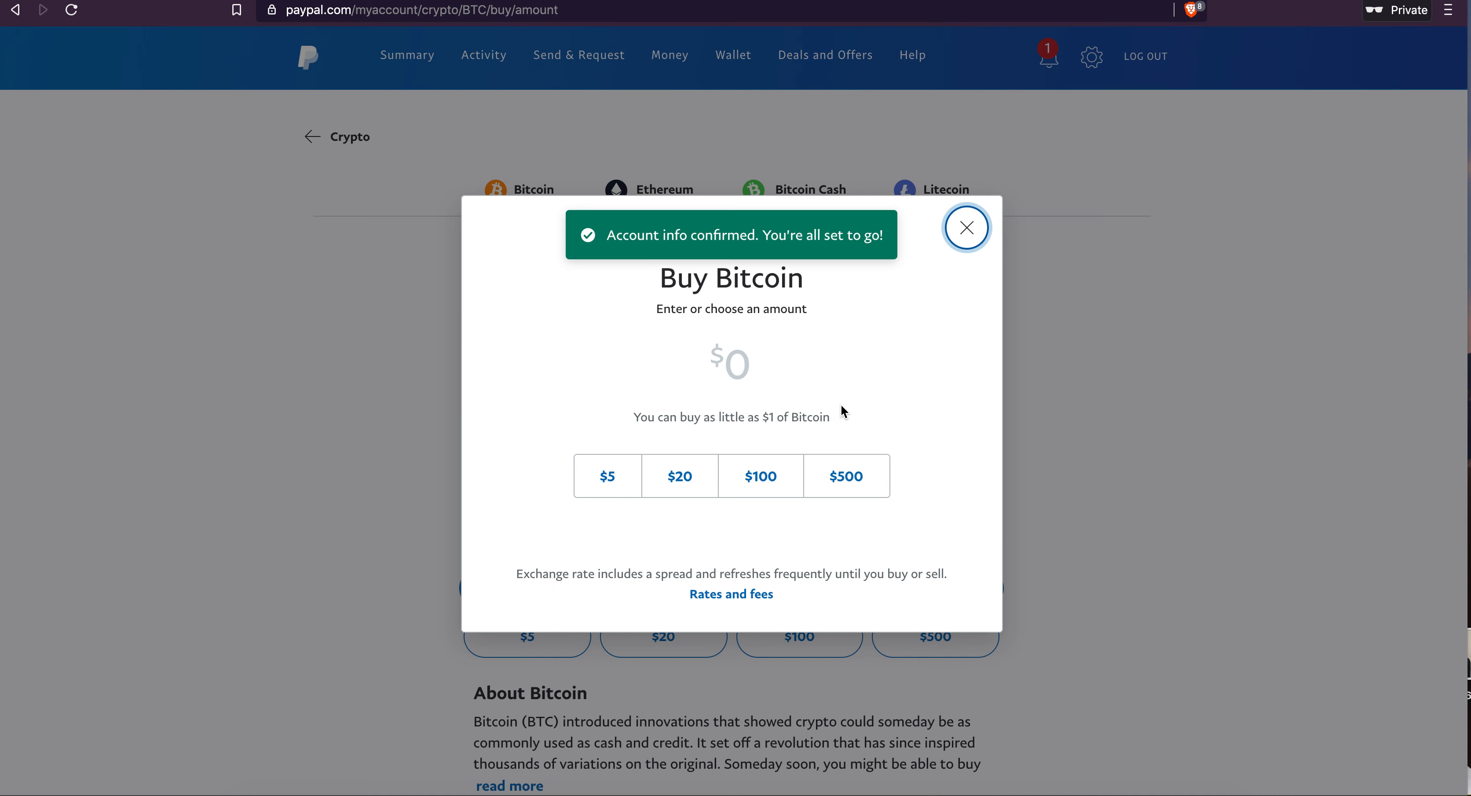
pyautogui.moveTo(860, 416)
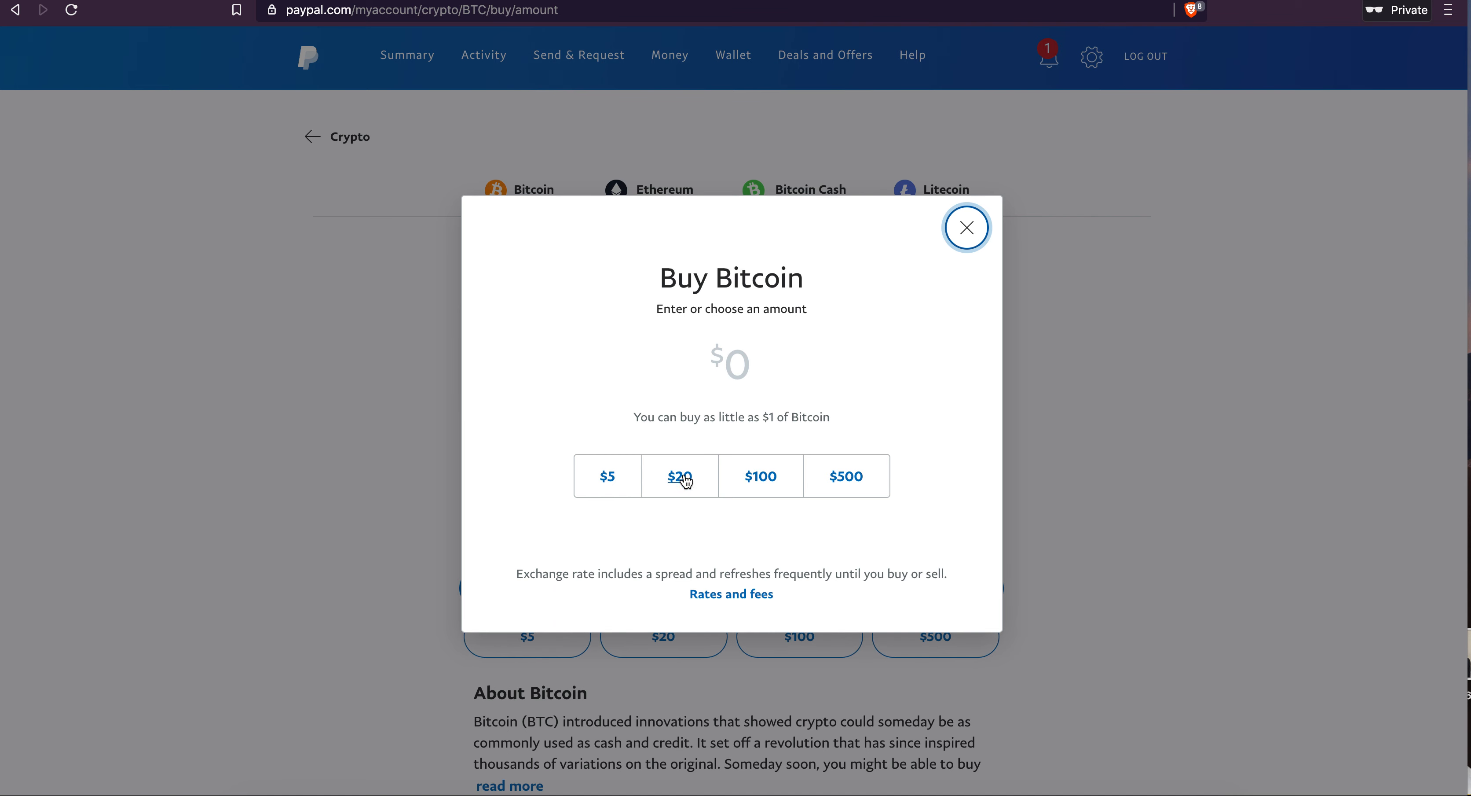
# Step: Choose the $20 preset as the Bitcoin purchase amount
pyautogui.click(680, 475)
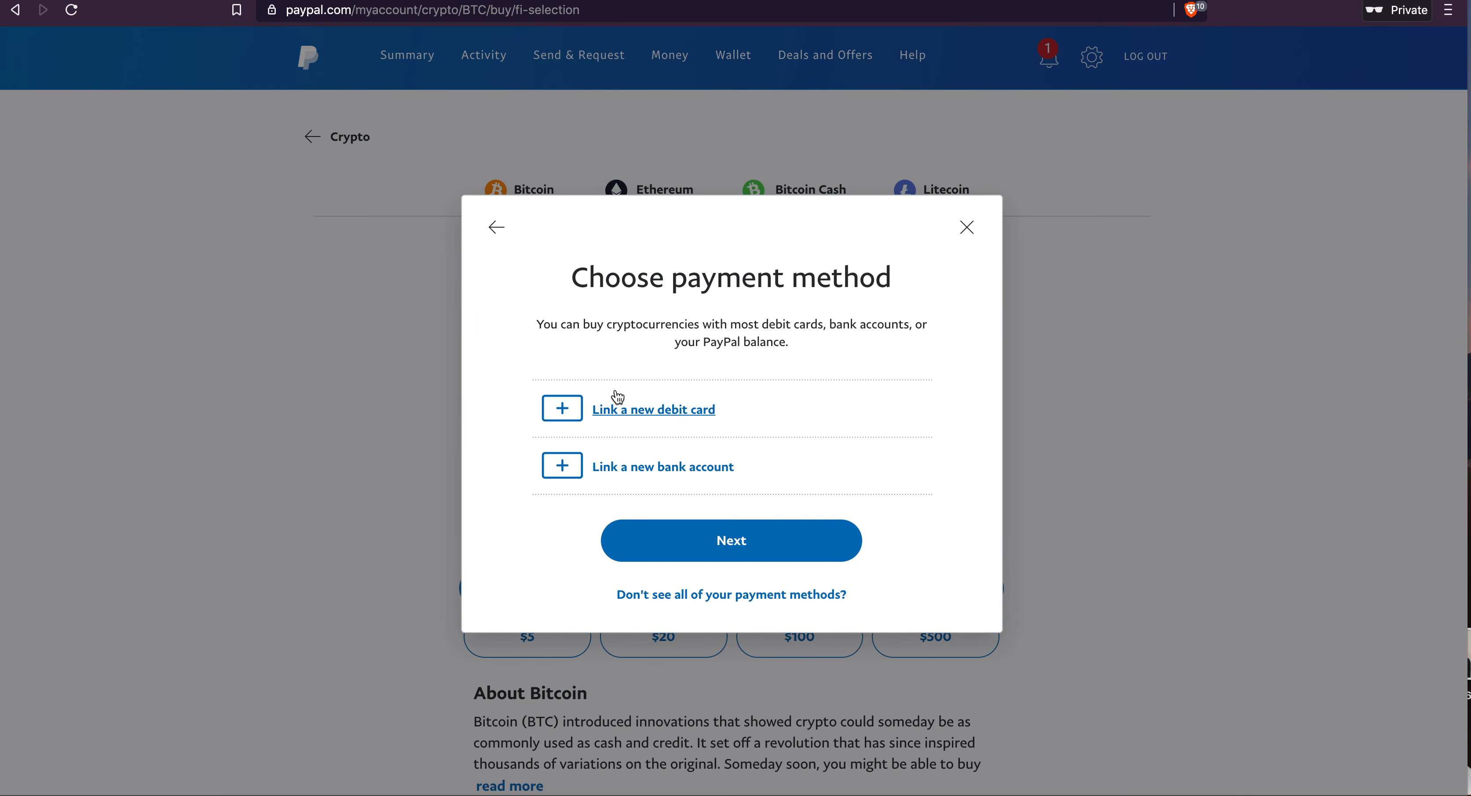
pyautogui.moveTo(637, 443)
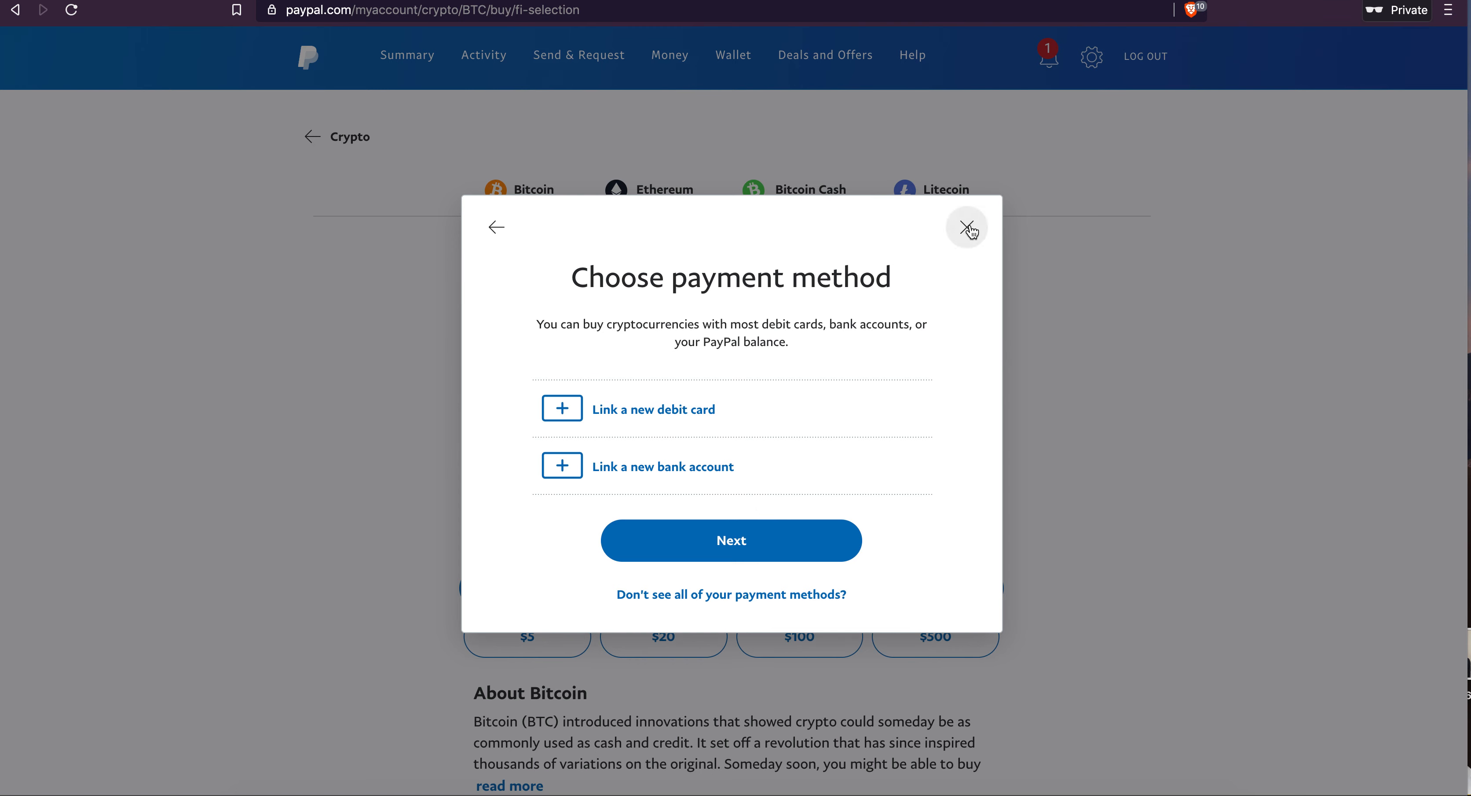
# Step: Abandon the payment-method dialog and return to the Bitcoin chart, dismissing both tips
pyautogui.click(967, 228)
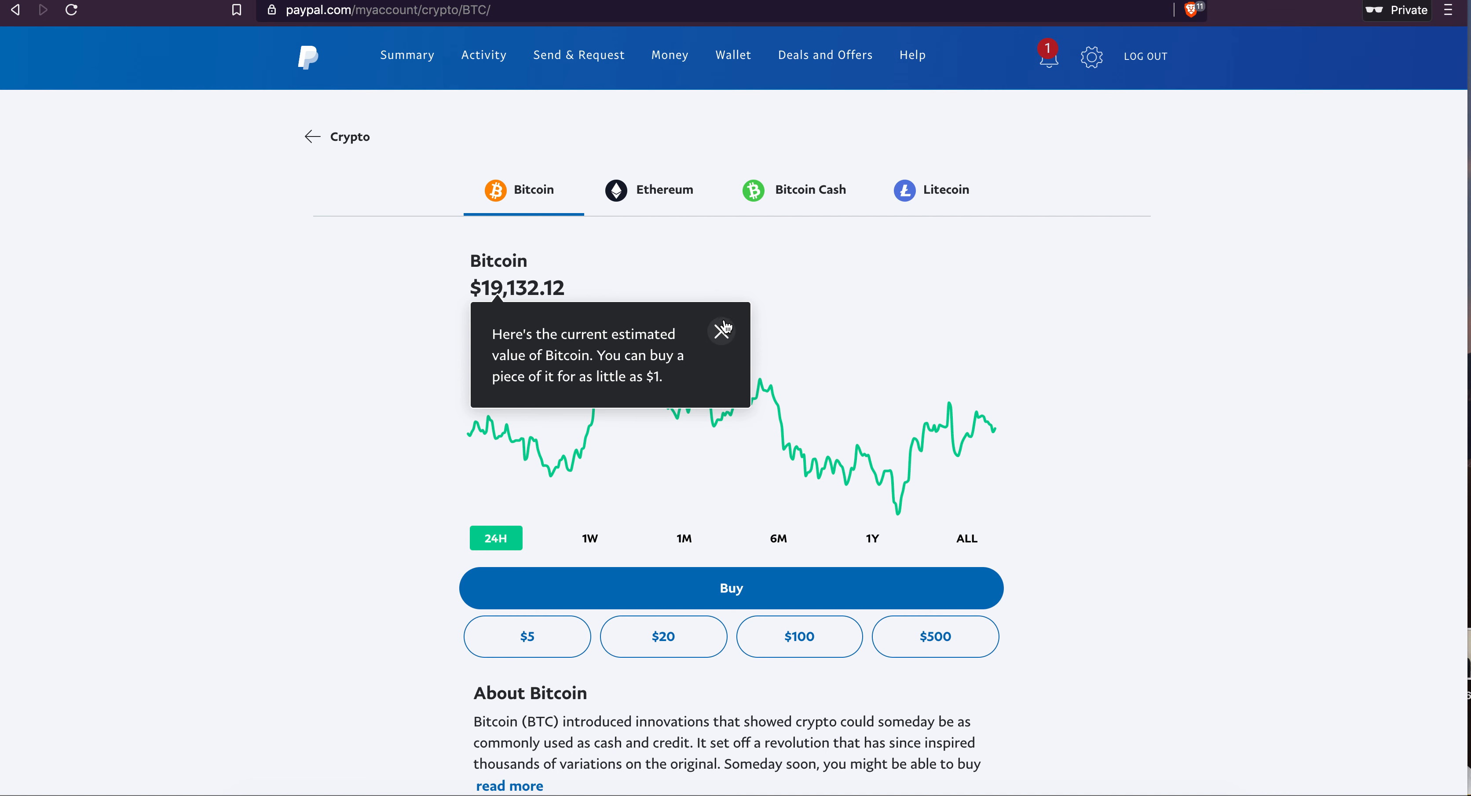
pyautogui.click(723, 328)
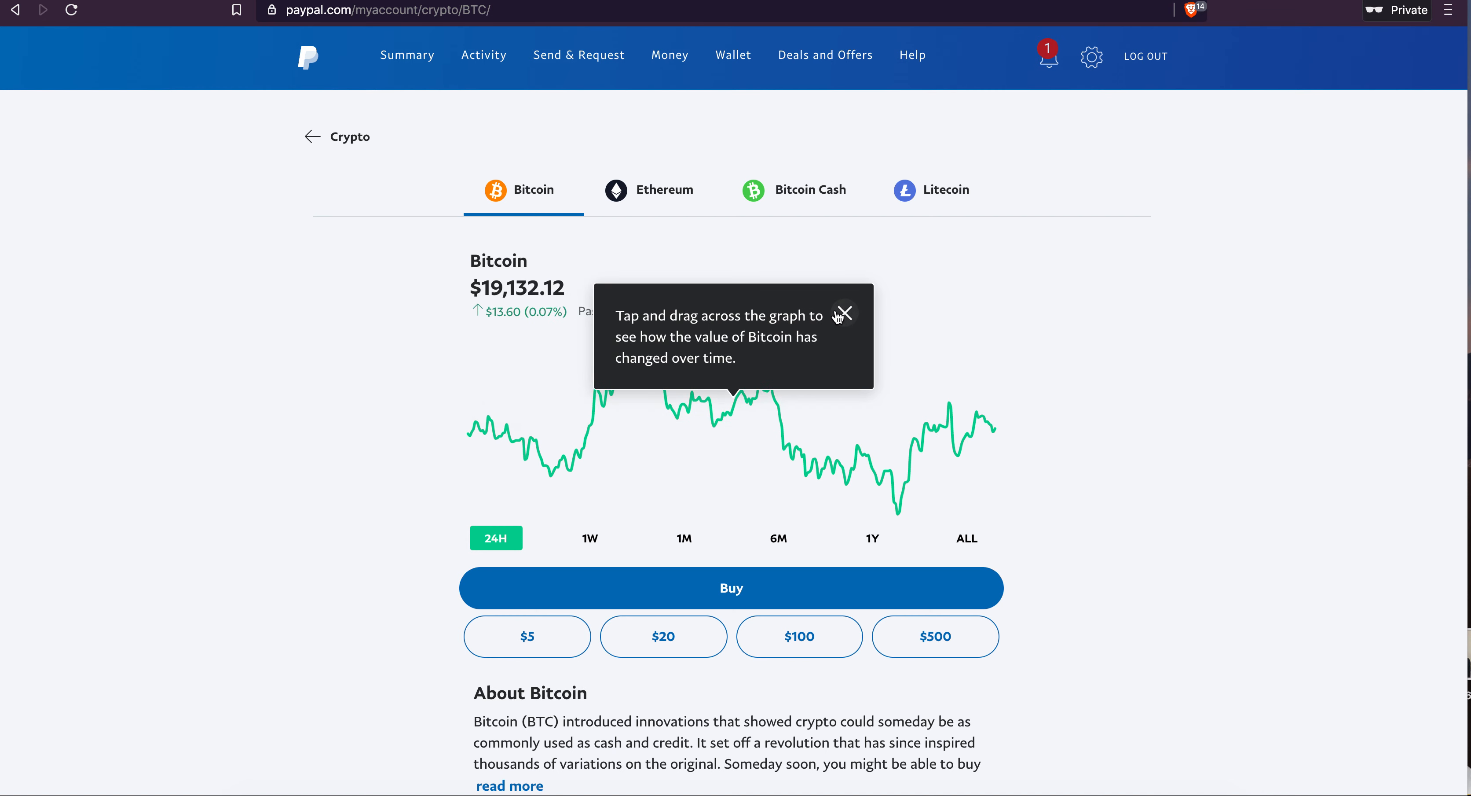
pyautogui.click(844, 313)
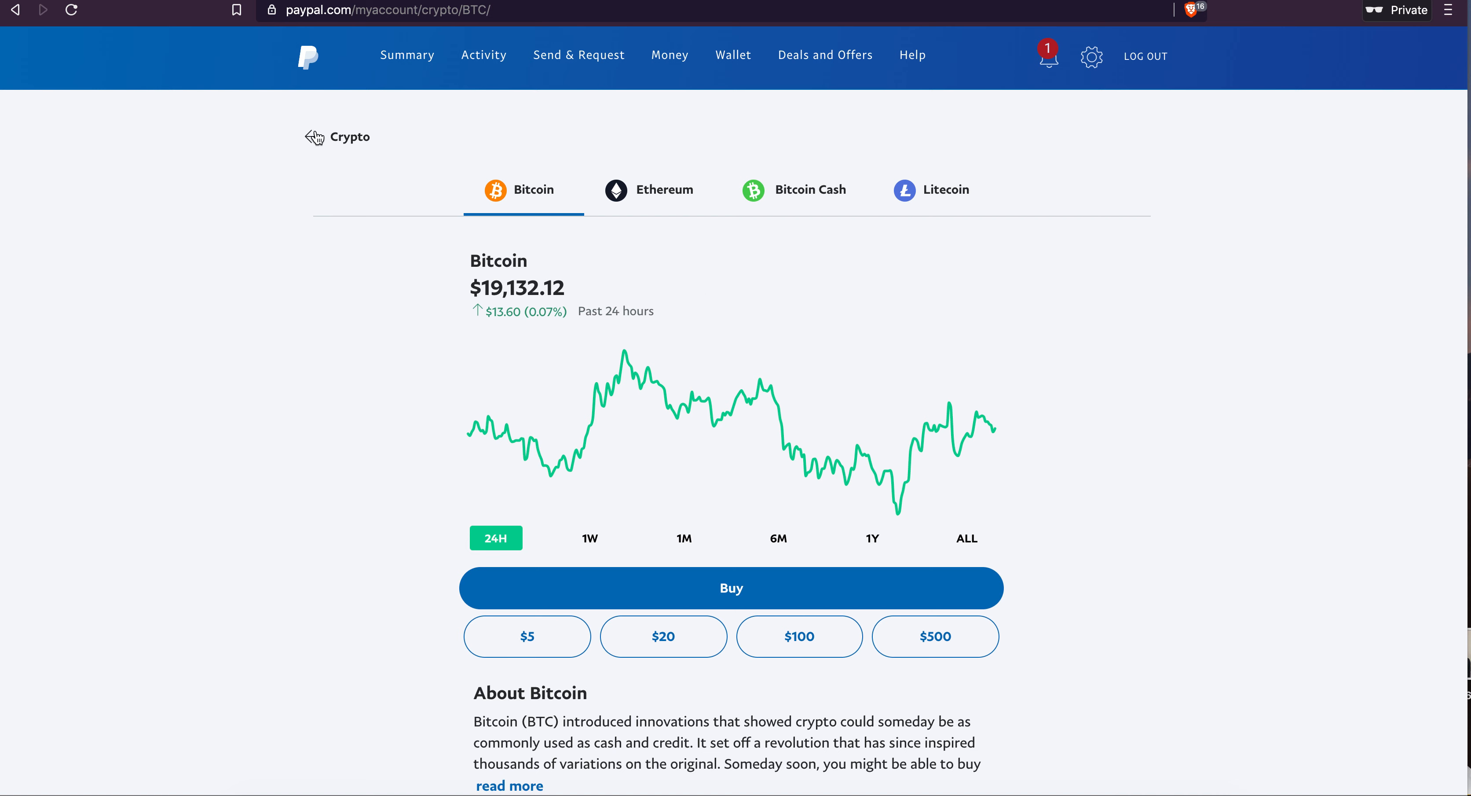
pyautogui.moveTo(577, 375)
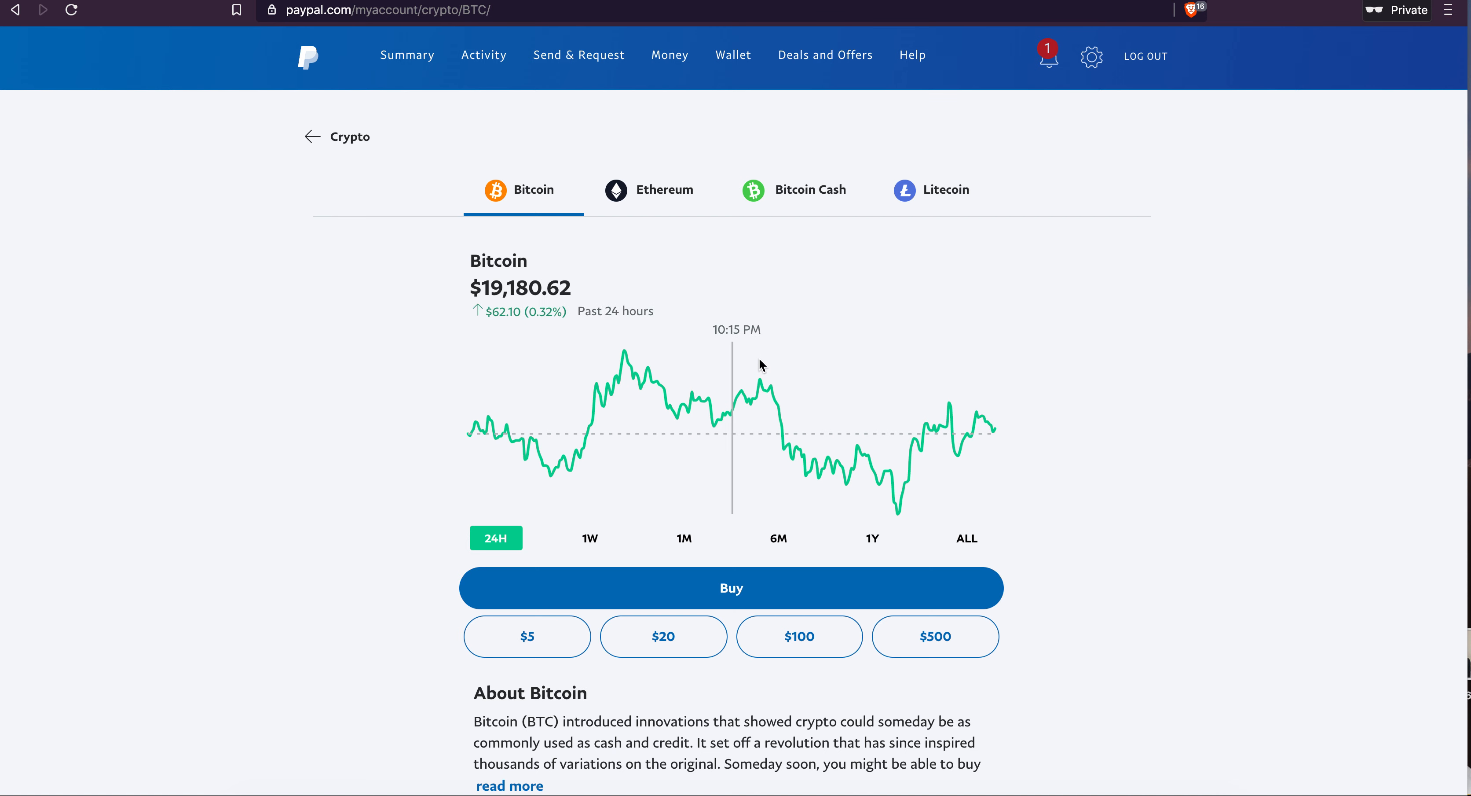
pyautogui.moveTo(810, 372)
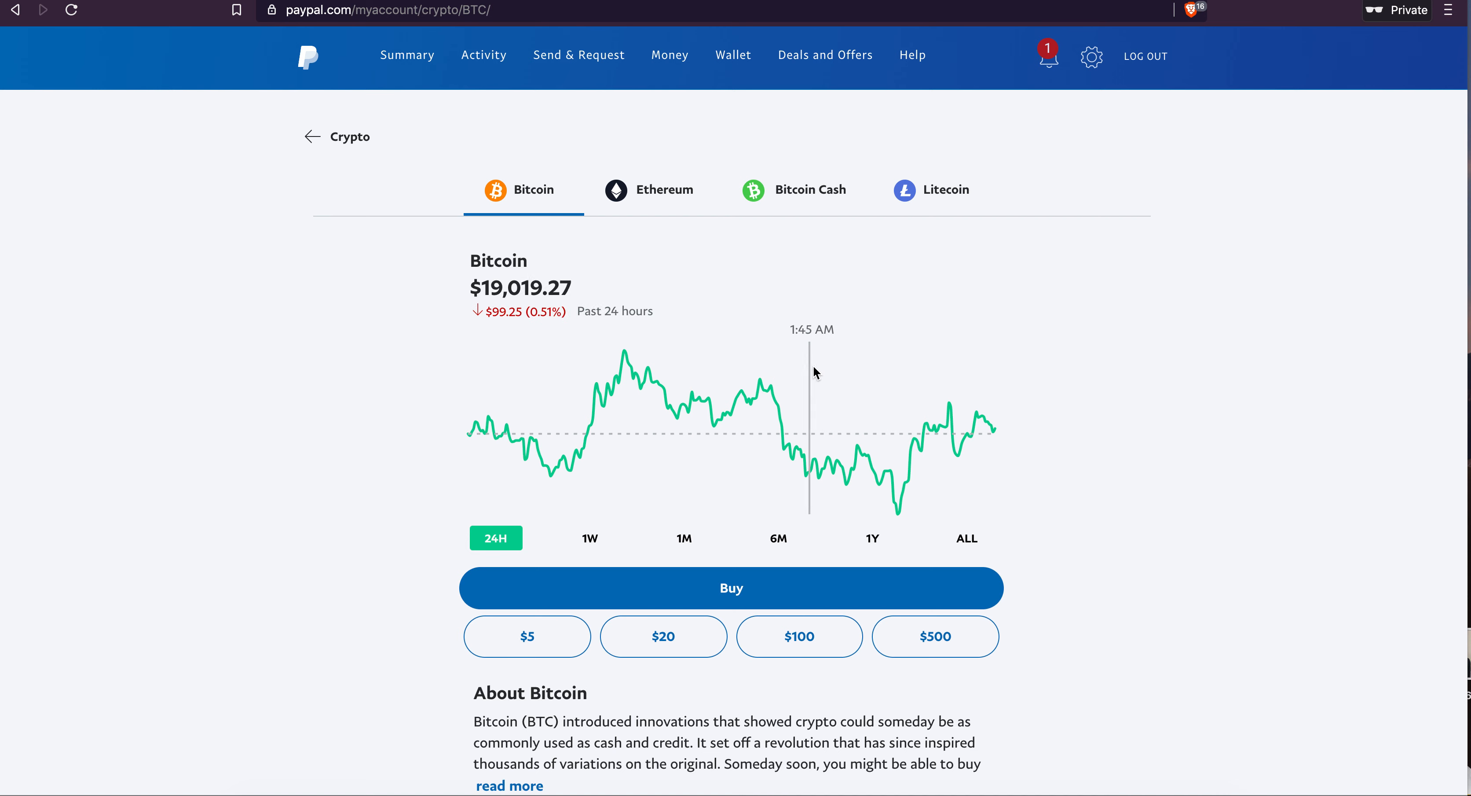
pyautogui.moveTo(900, 382)
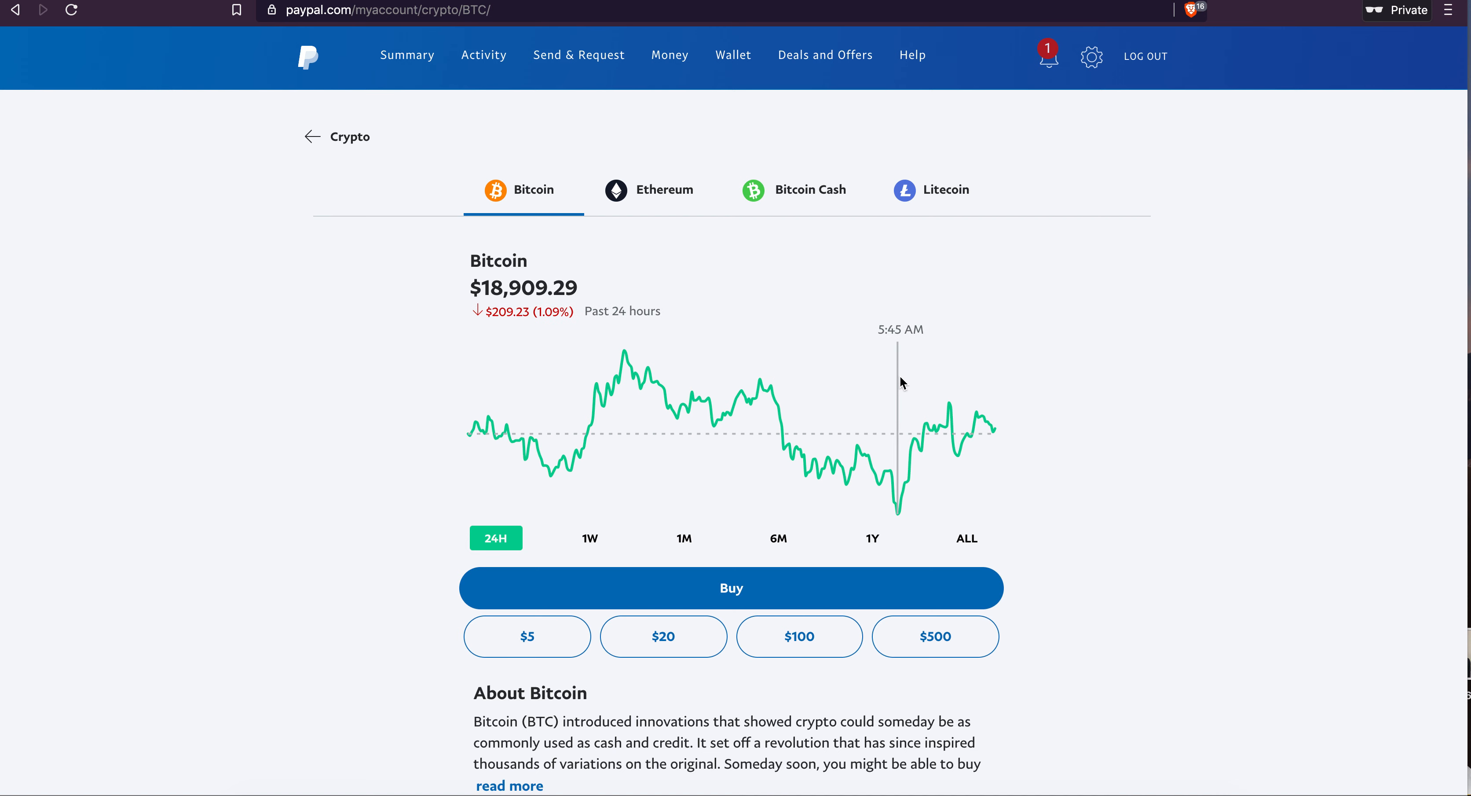
pyautogui.scroll(-3)
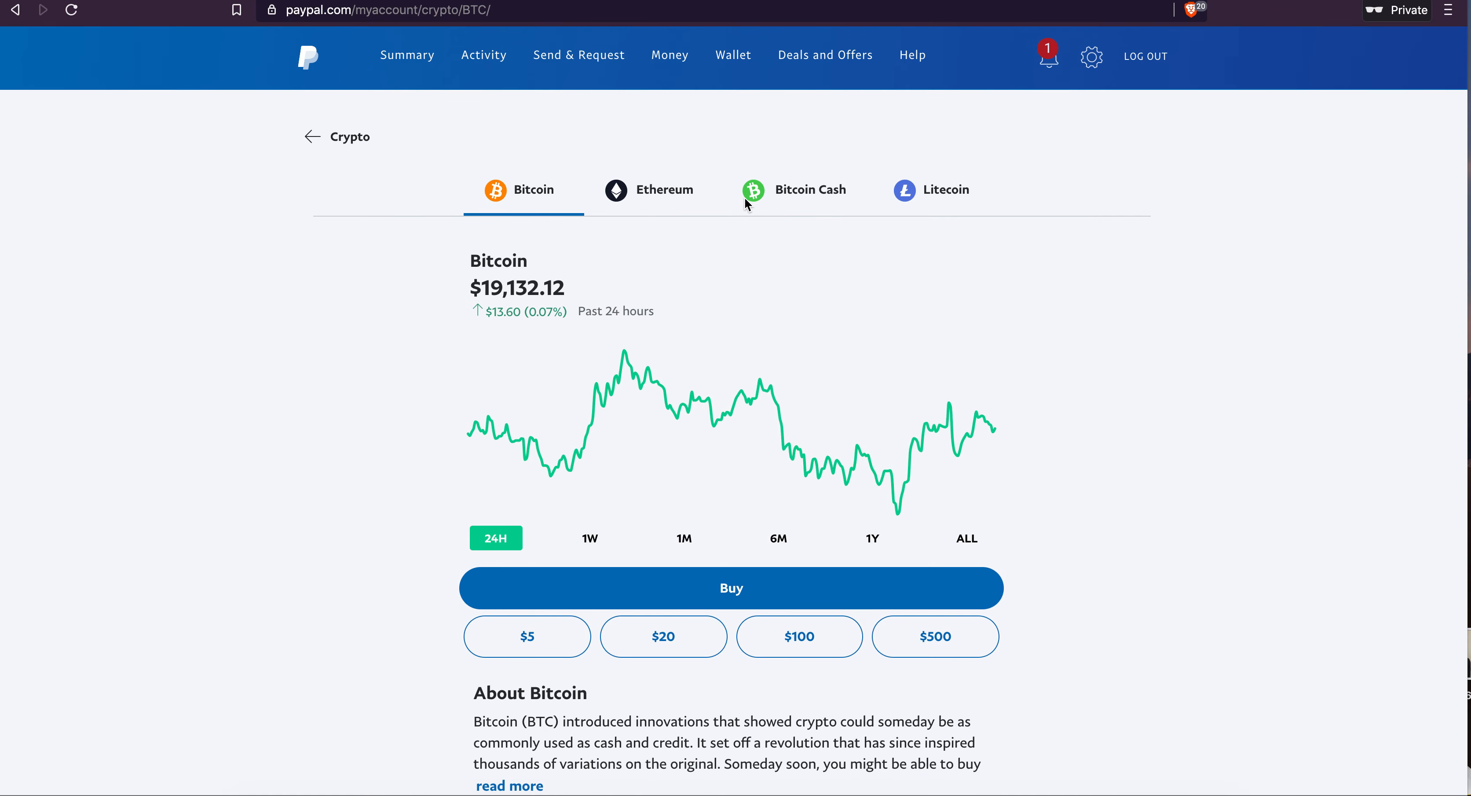
# Step: Return to the crypto overview, read through the About Bitcoin article and close it
pyautogui.click(310, 136)
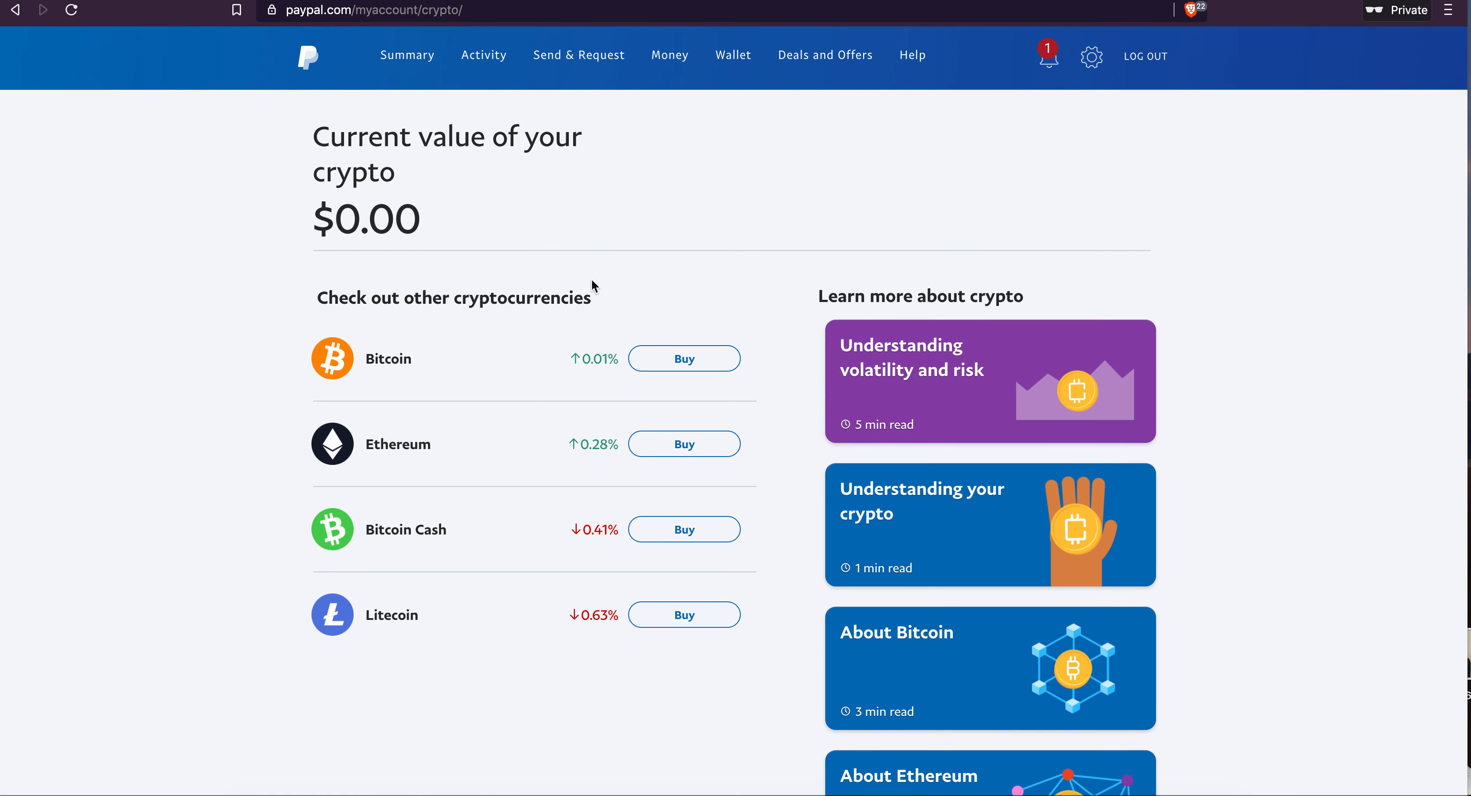
pyautogui.scroll(-3)
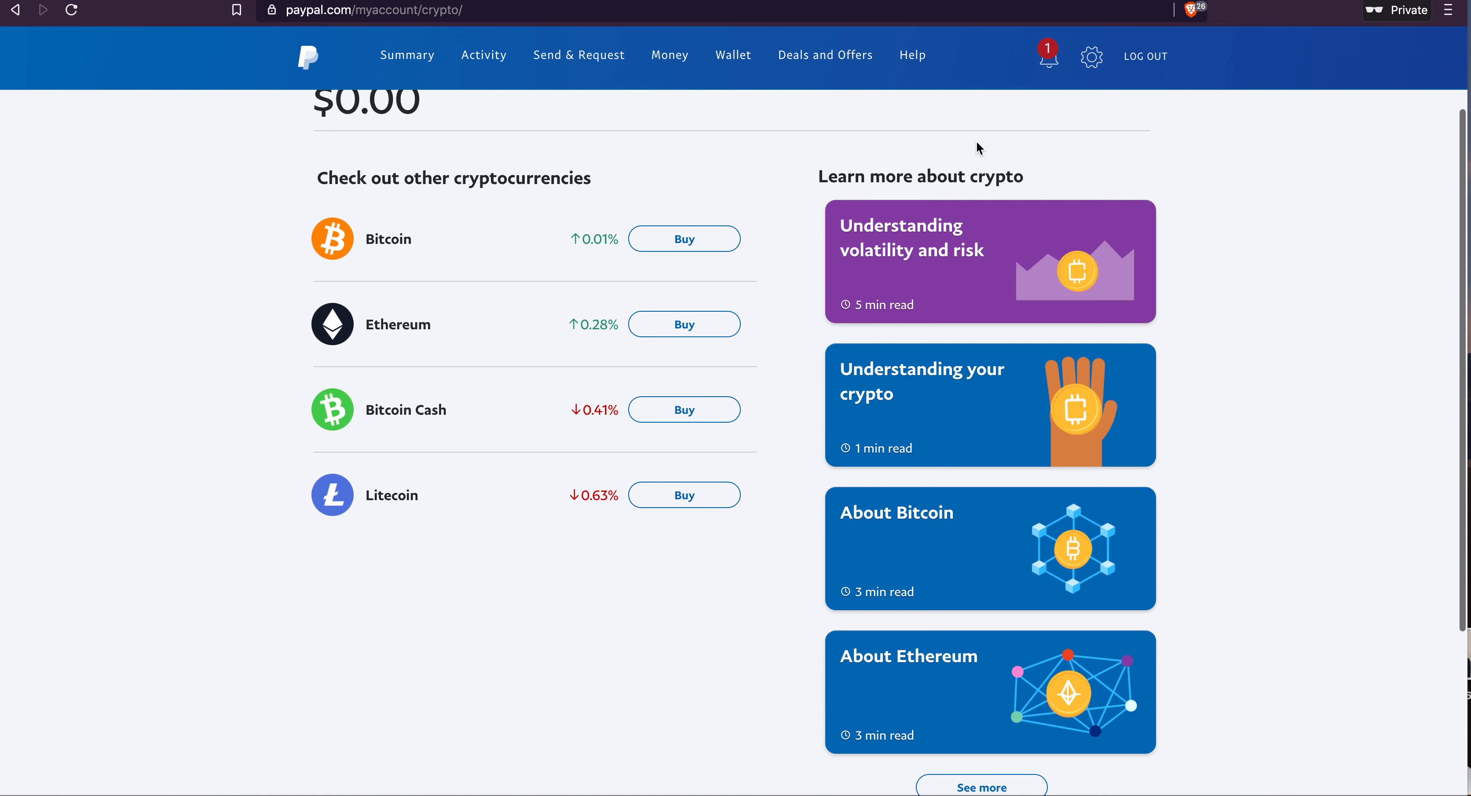
pyautogui.moveTo(995, 240)
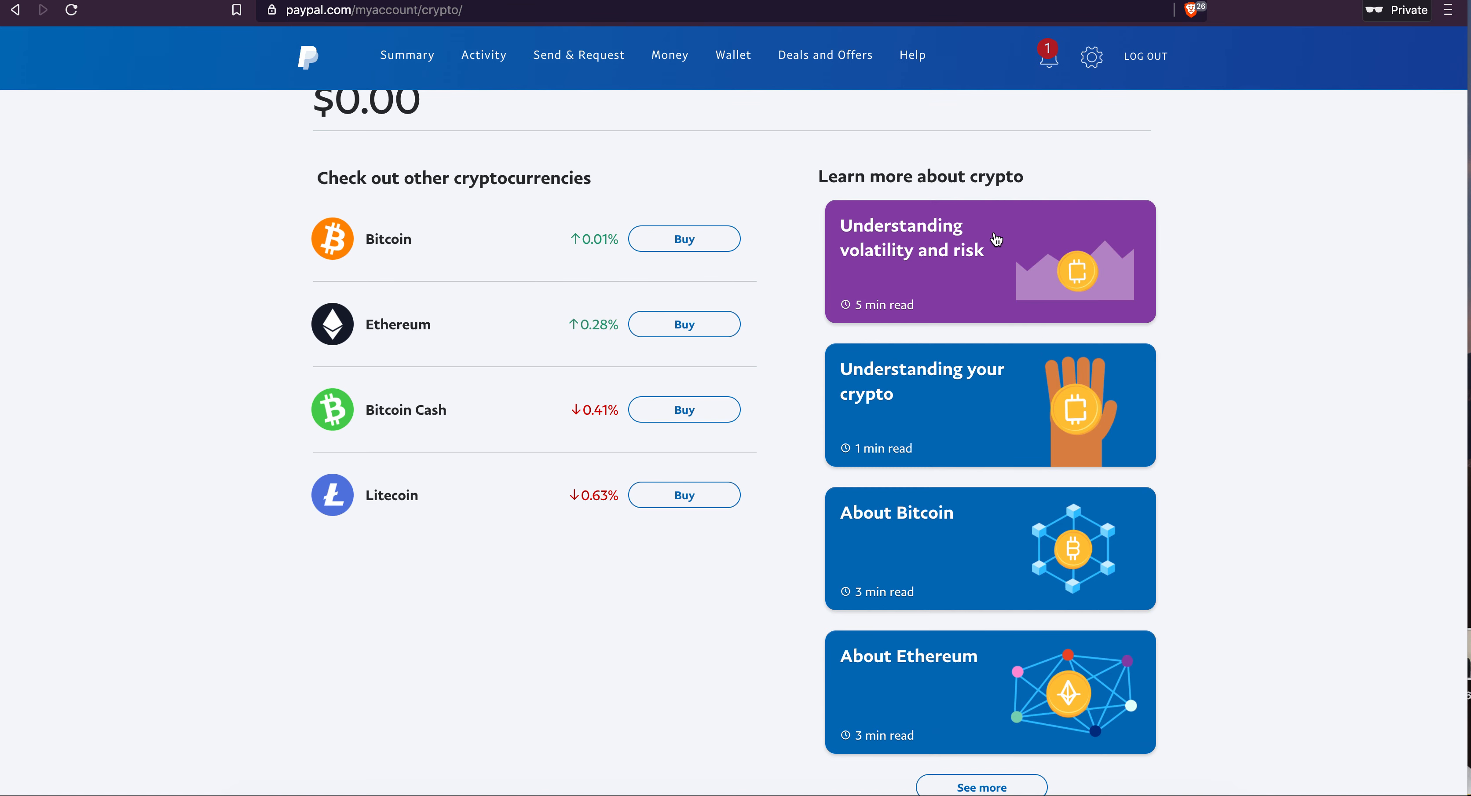
pyautogui.scroll(-3)
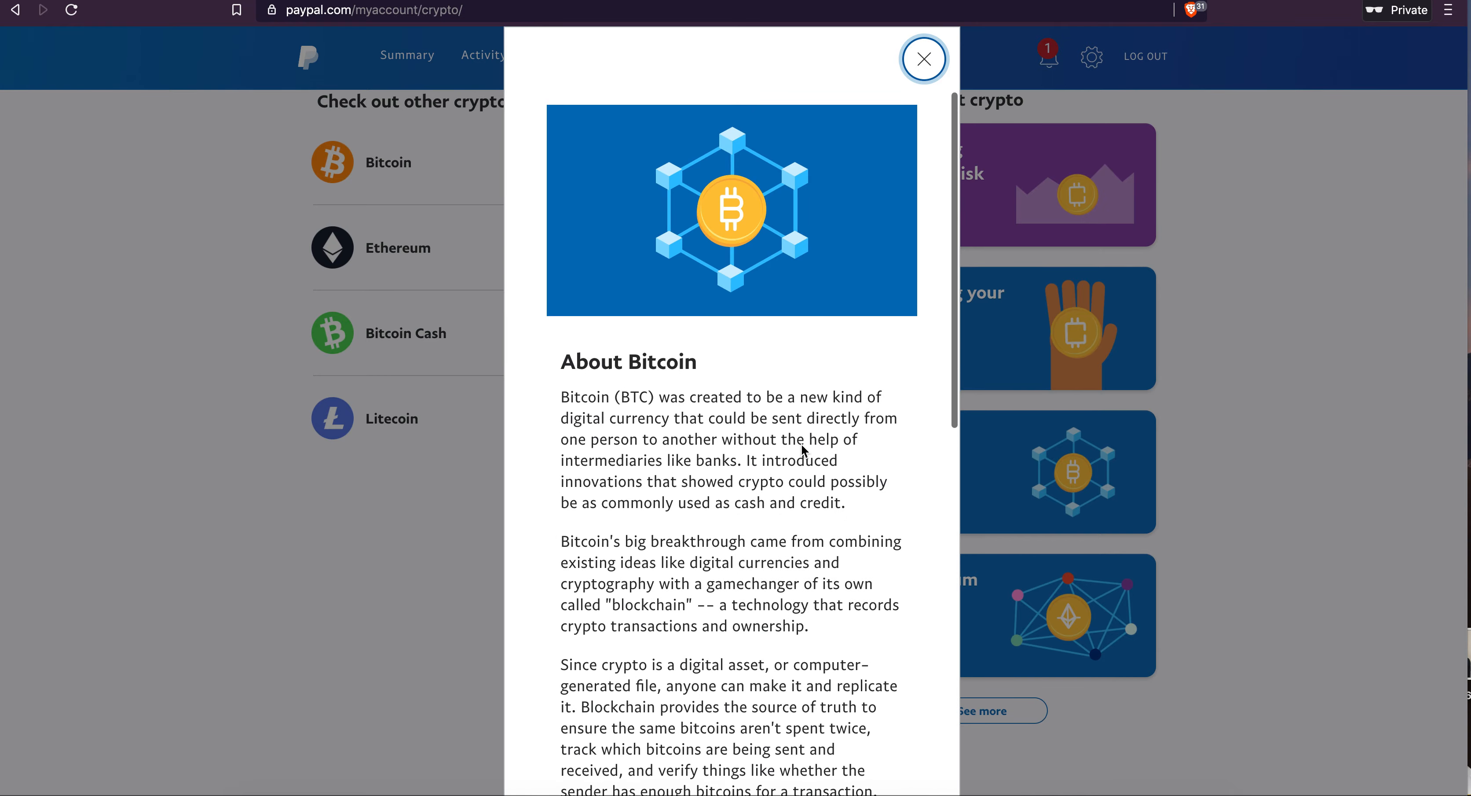
pyautogui.scroll(-3)
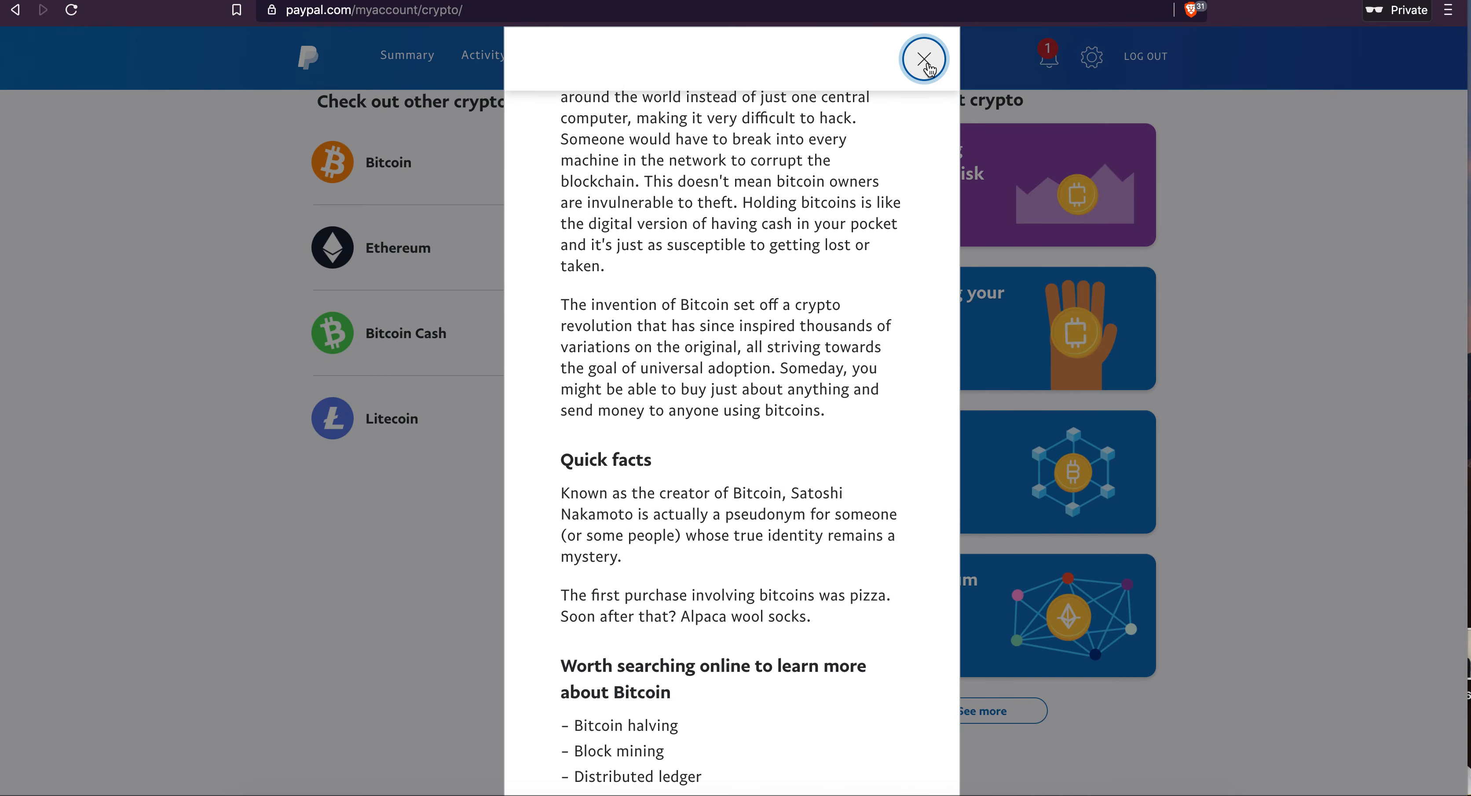
pyautogui.click(923, 58)
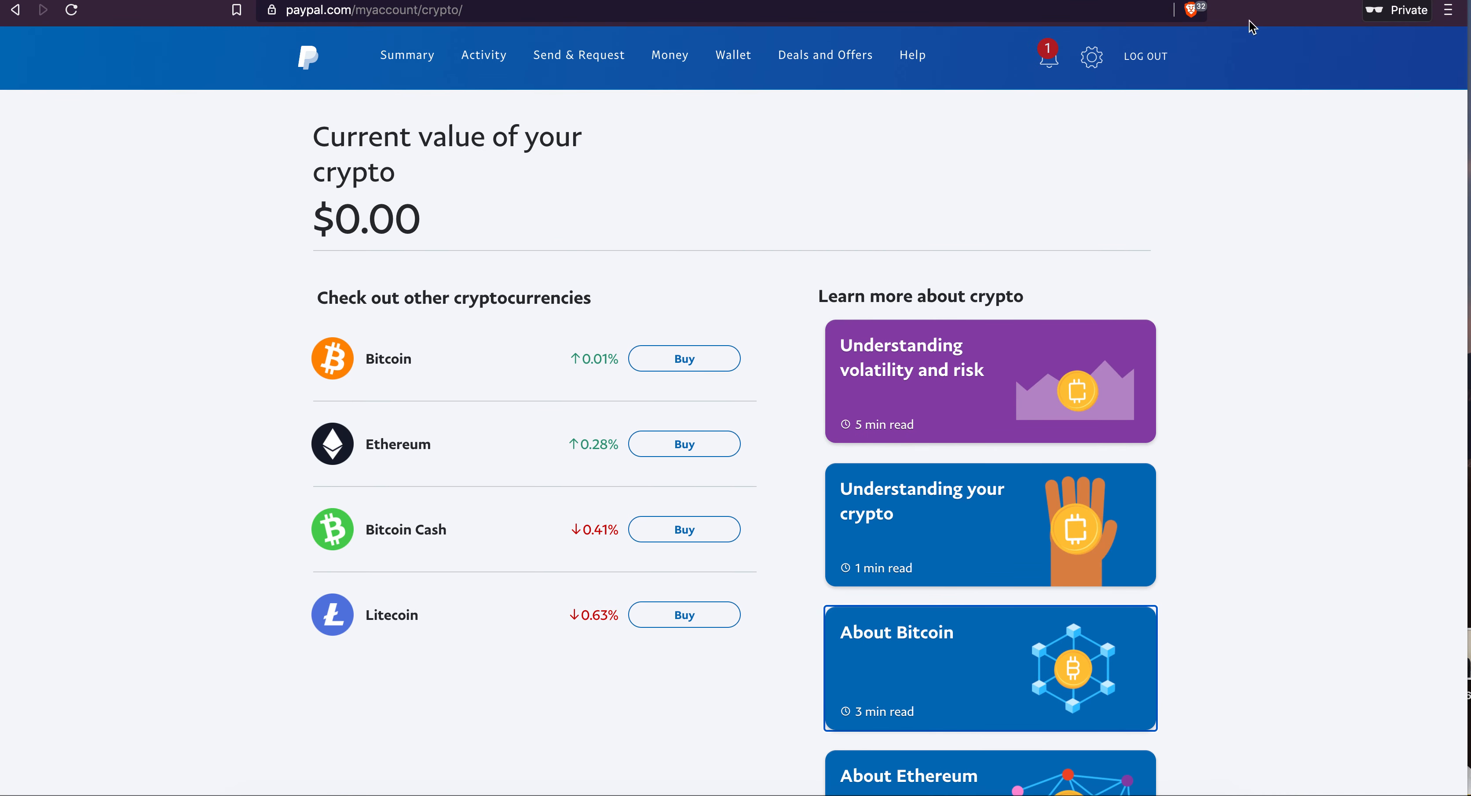
pyautogui.moveTo(1091, 215)
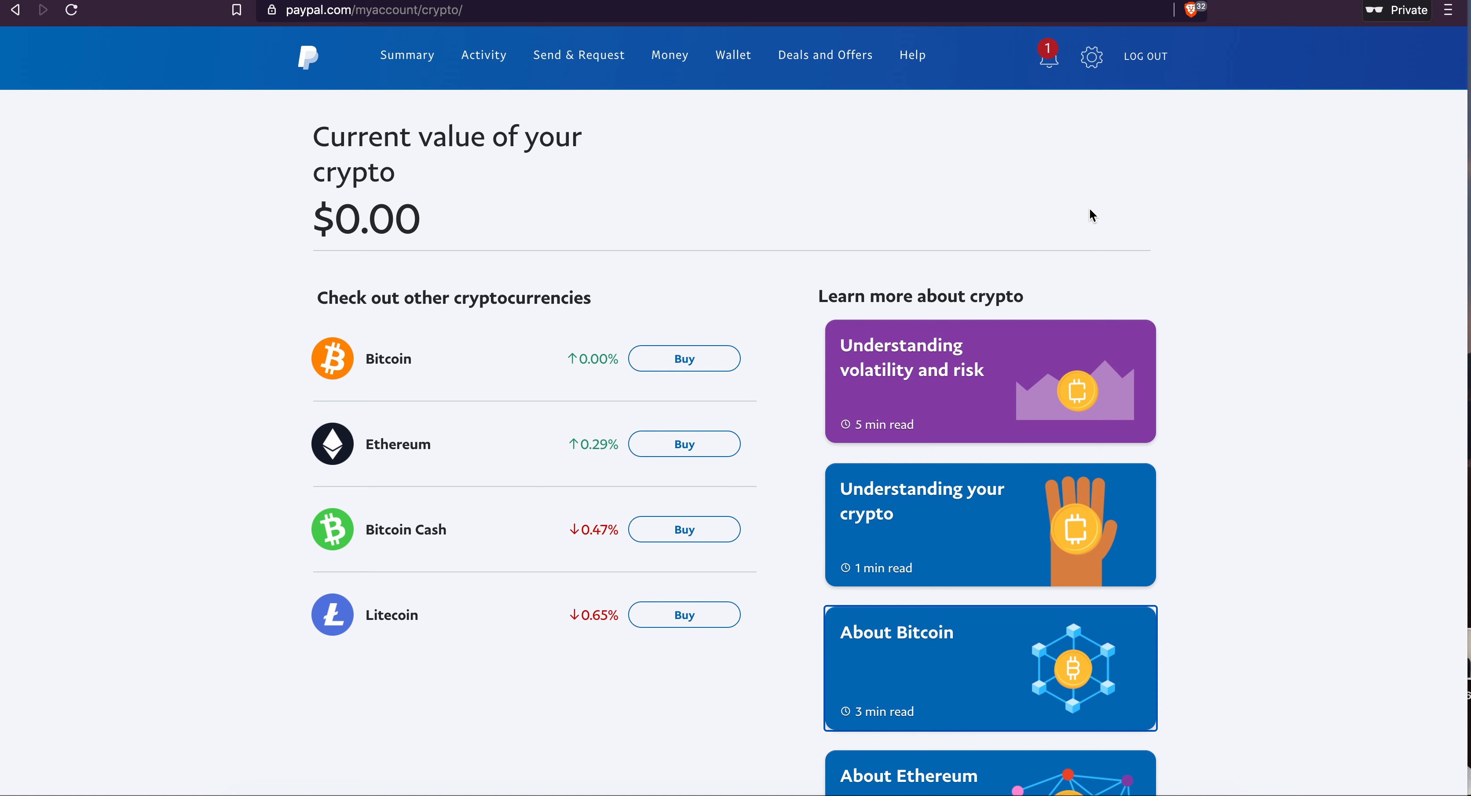
pyautogui.moveTo(1093, 252)
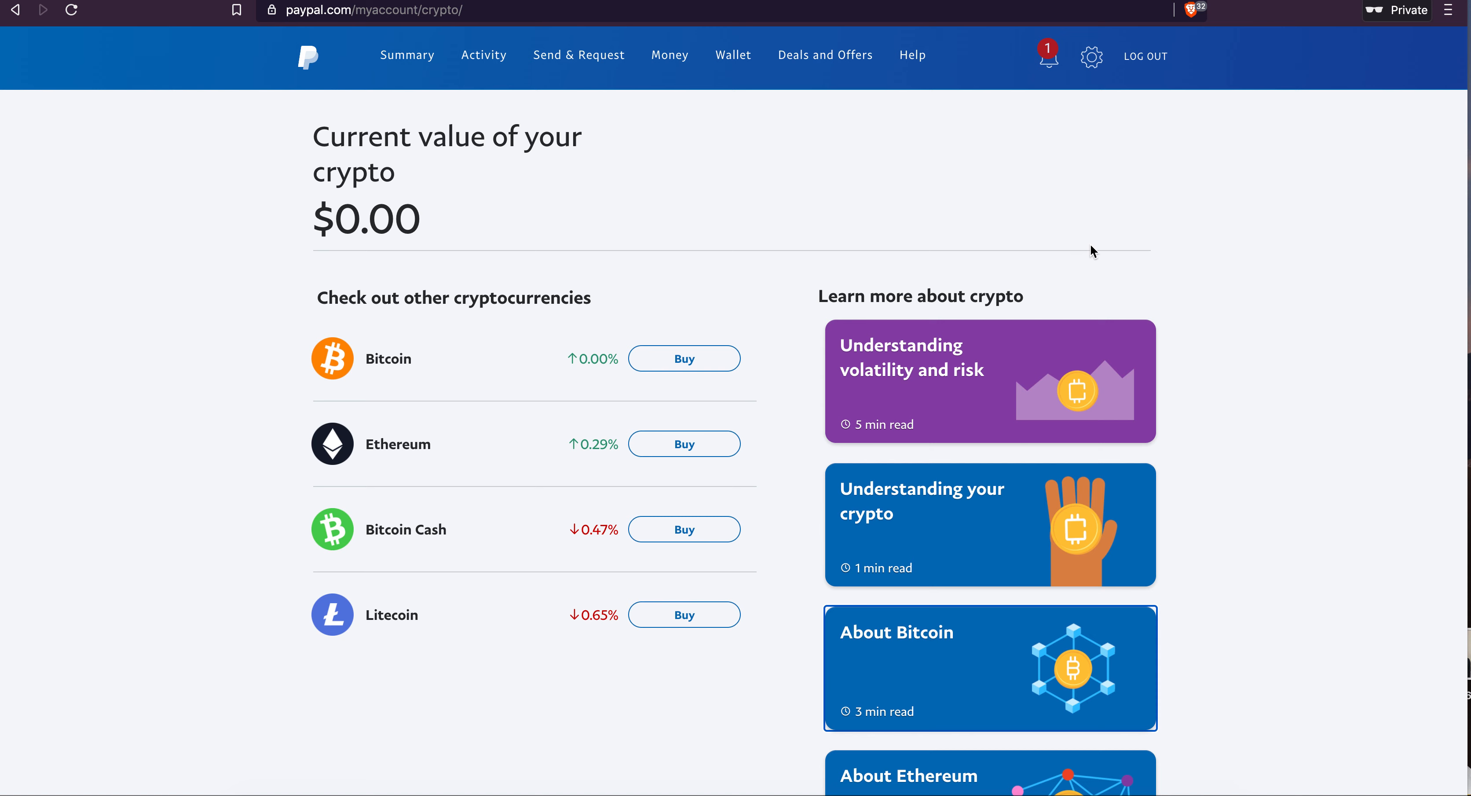
pyautogui.moveTo(1248, 183)
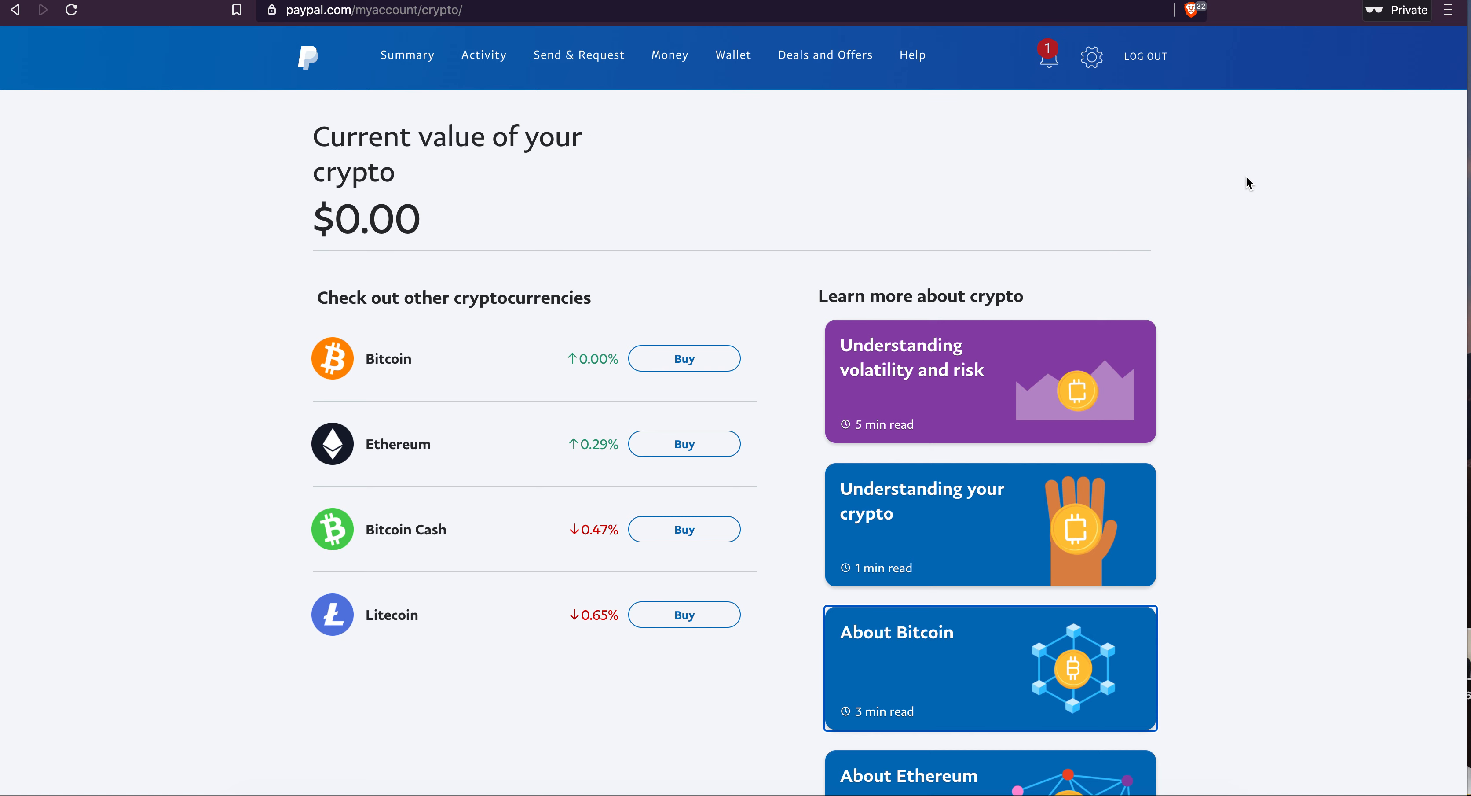
pyautogui.moveTo(1145, 56)
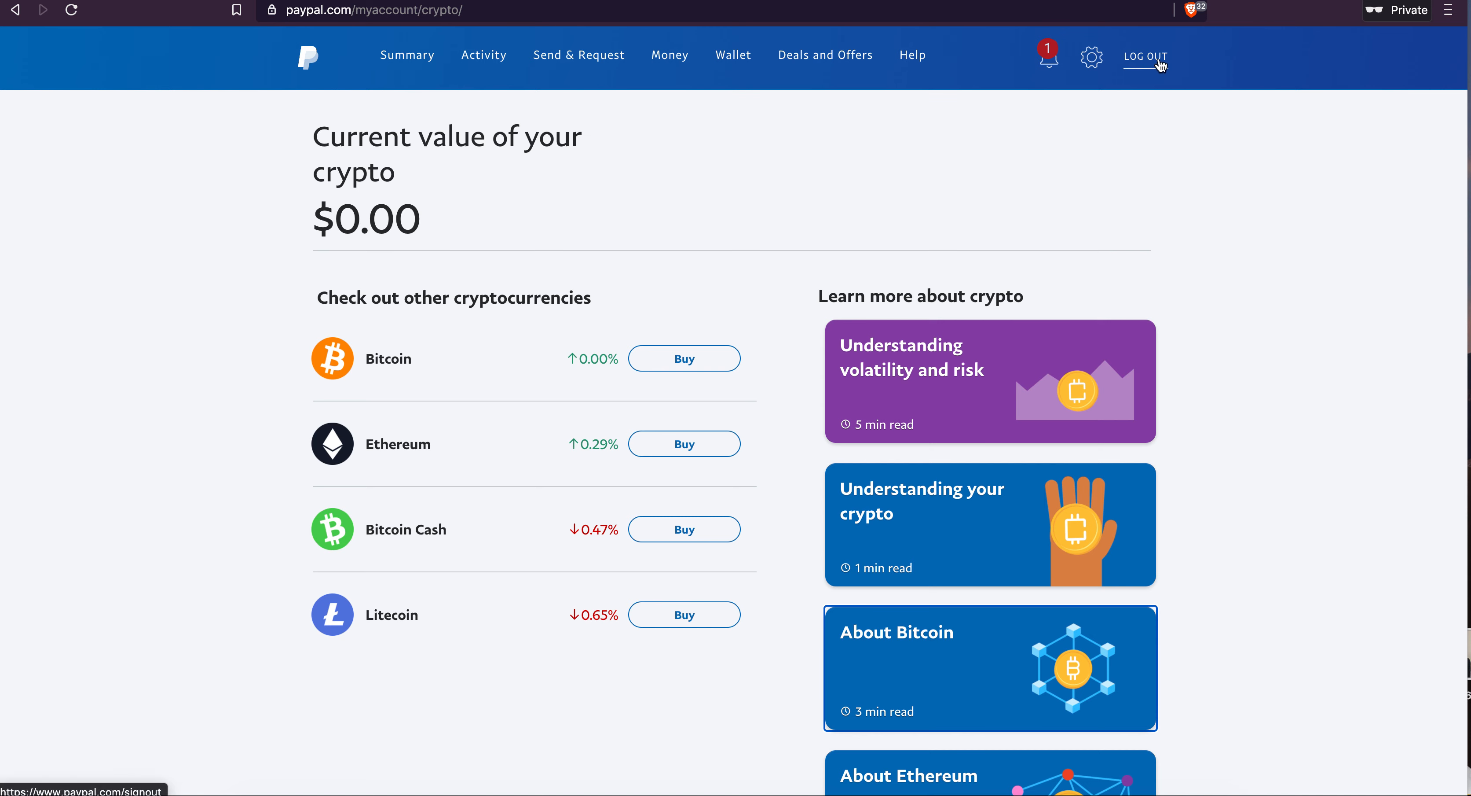